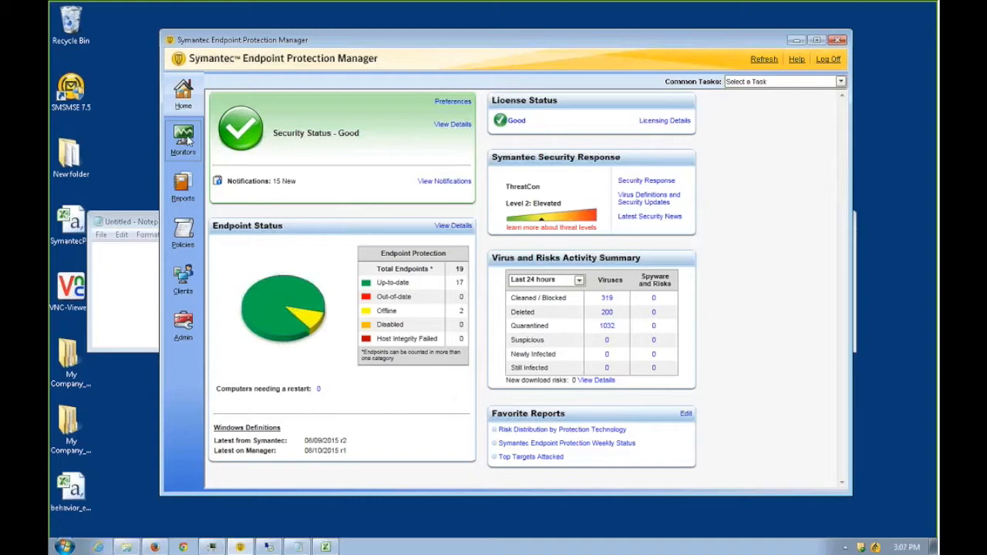
View the Test Group's Application and Device Control log and export it as a CSV to the desktop
left_click(182, 139)
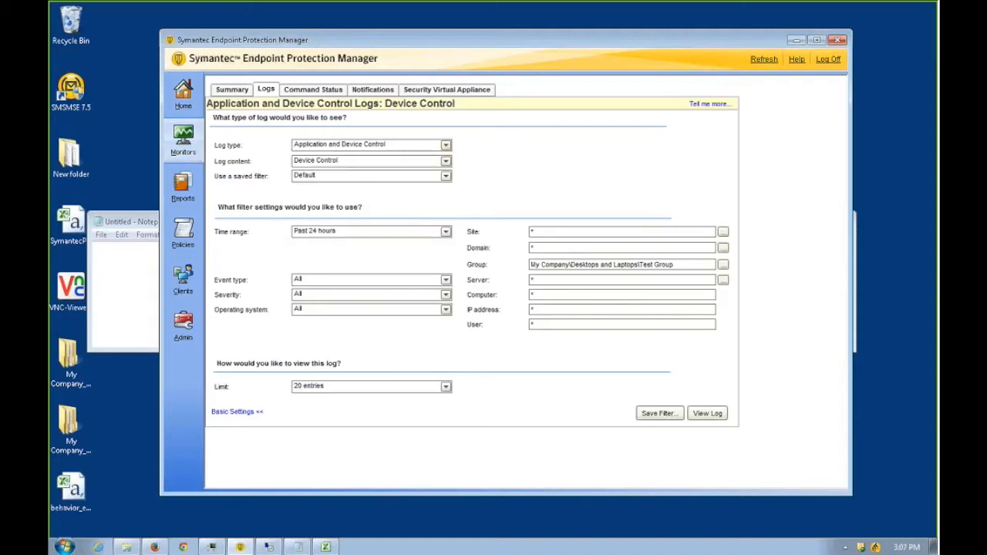
mouse_move(259, 167)
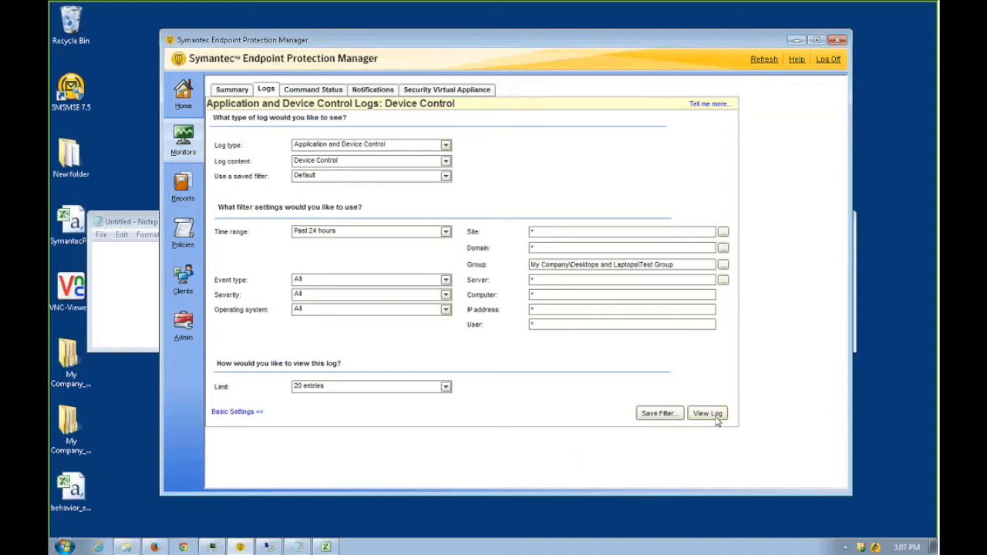
left_click(706, 413)
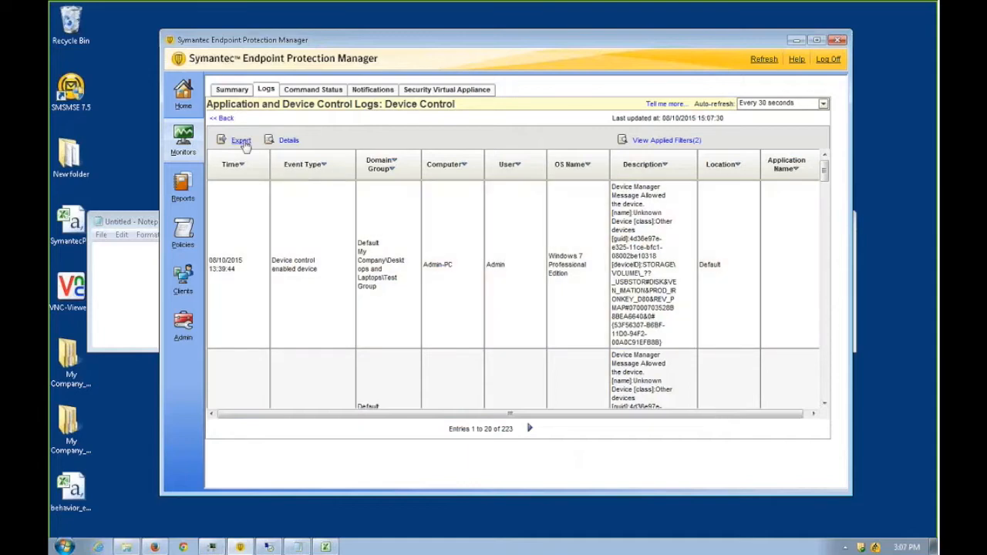
left_click(241, 139)
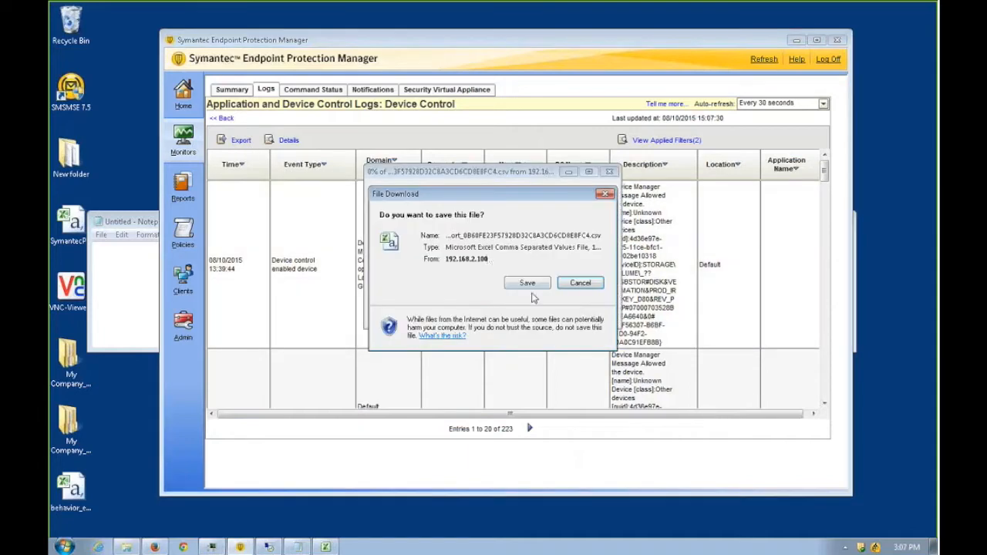
left_click(527, 283)
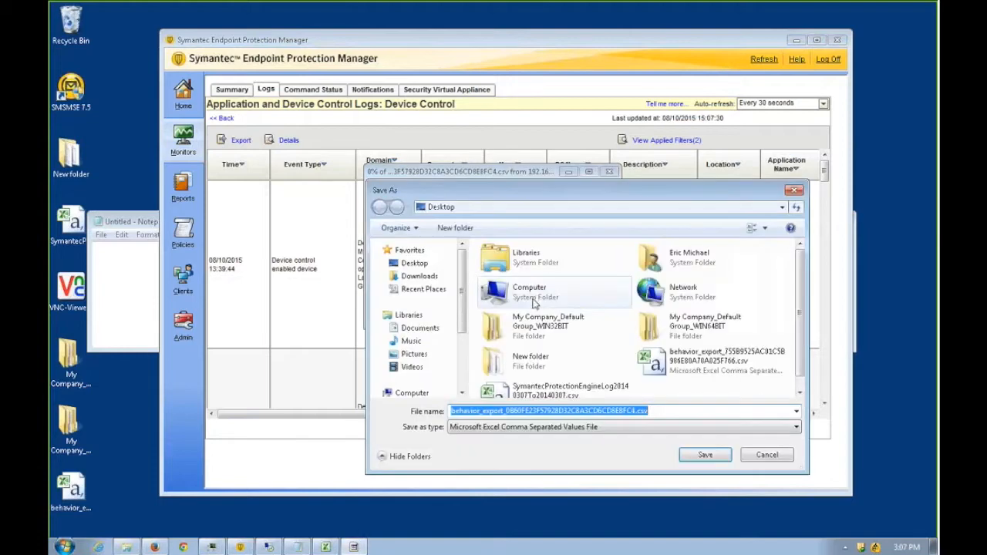
left_click(703, 454)
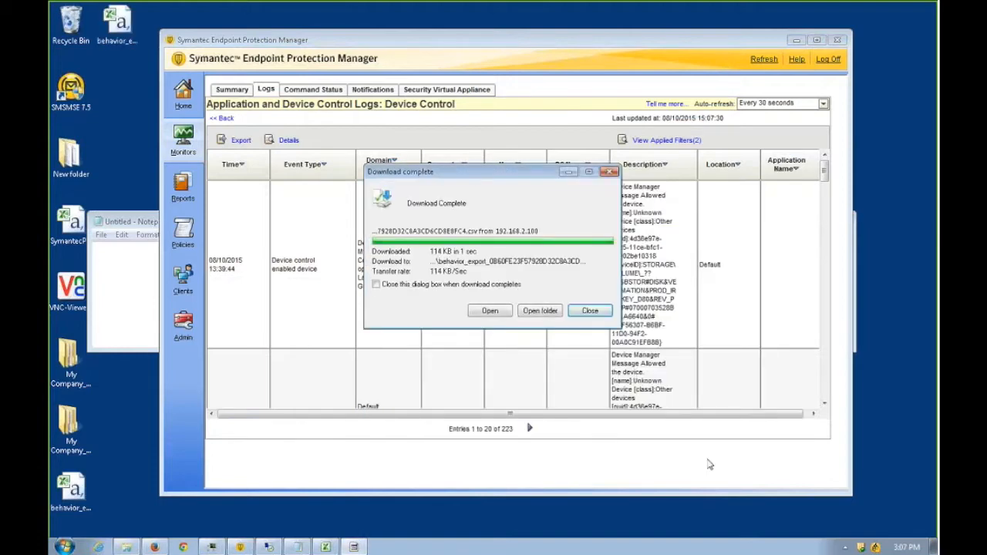
Show the Amazon IronKey 4GB D80 USB Drive page in Firefox to check the model name
left_click(490, 310)
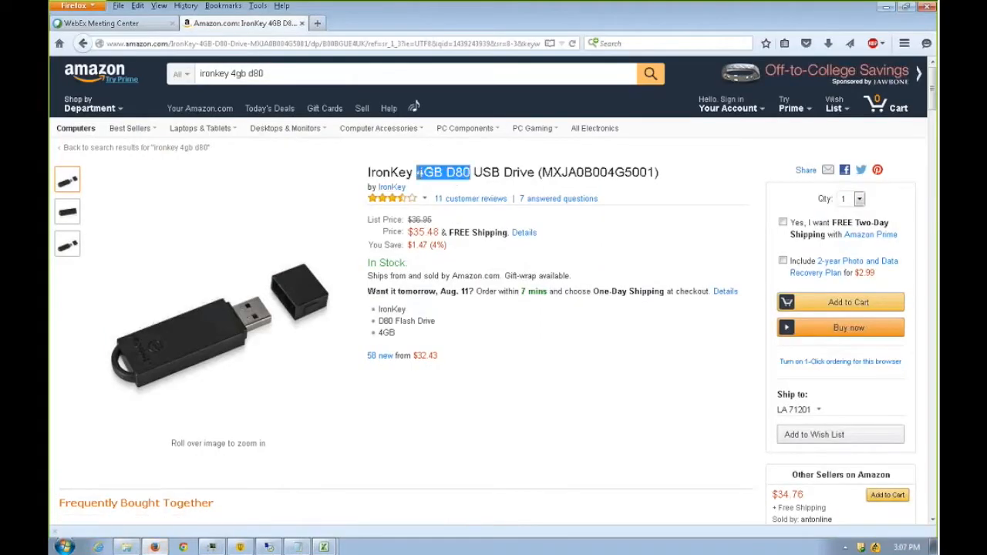
left_click(506, 417)
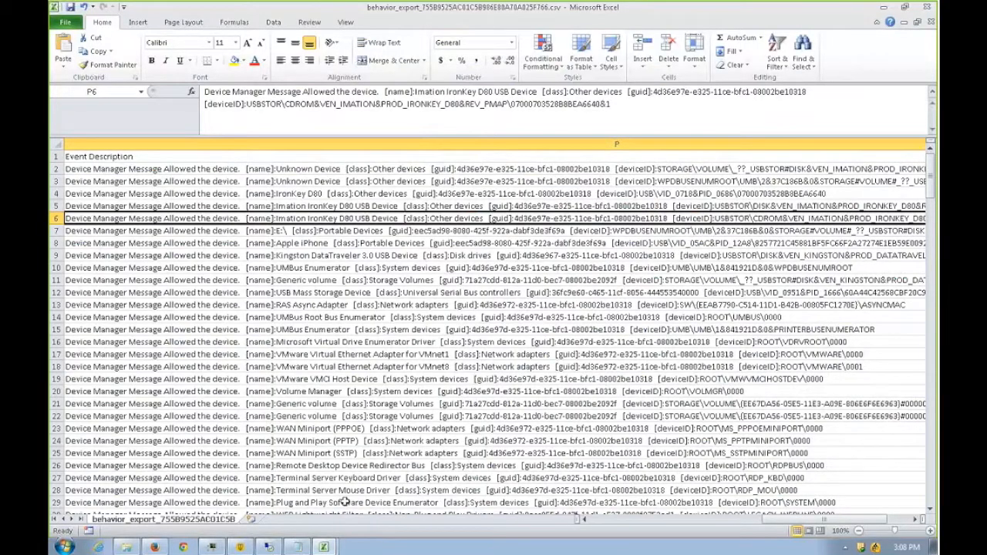
Search the exported log for 'ironkey' and list every matching cell with Find All
left_click(347, 441)
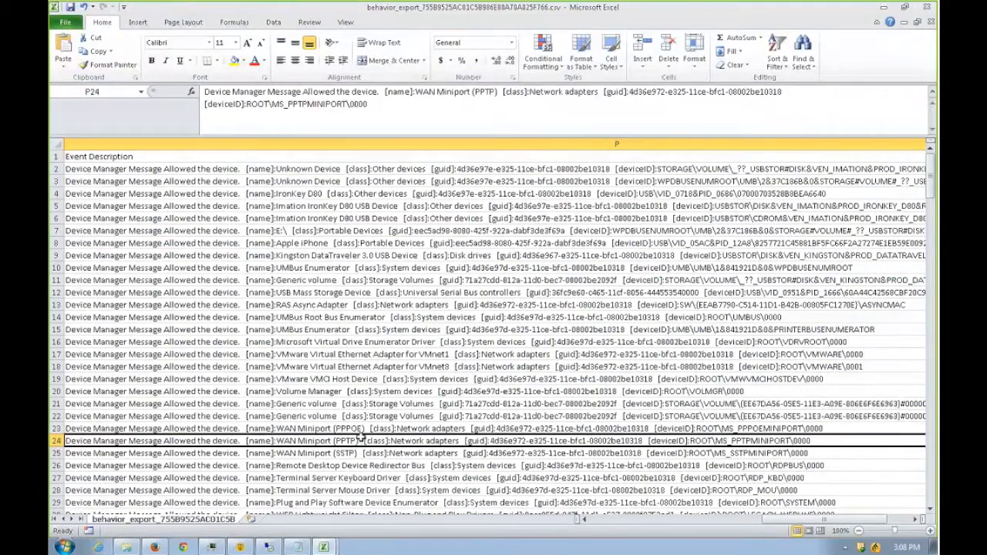
key("ctrl+f")
type("Ironkey")
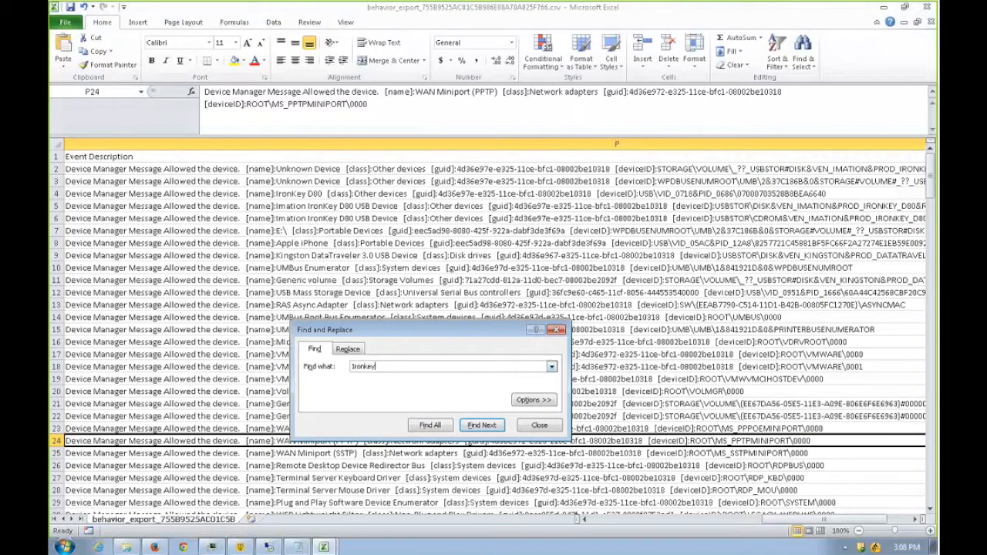
left_click(429, 426)
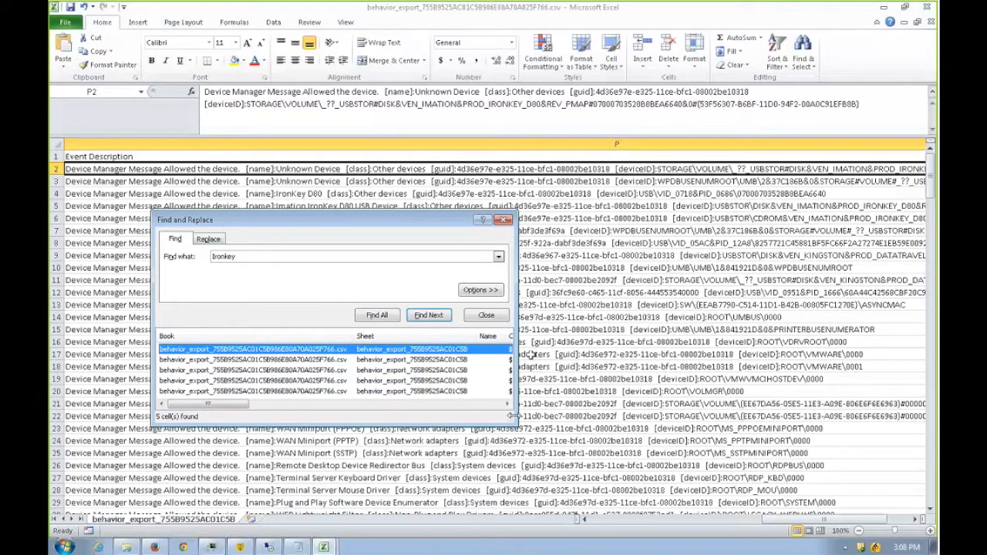
mouse_move(352, 108)
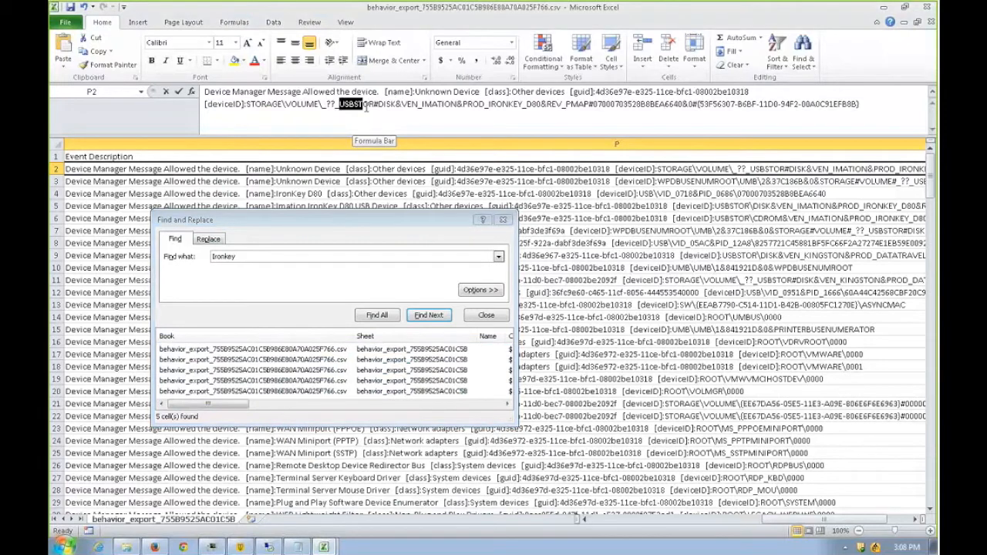
Copy the IronKey D80 disk USBSTOR device ID from the matched log entry into Notepad
left_click(370, 105)
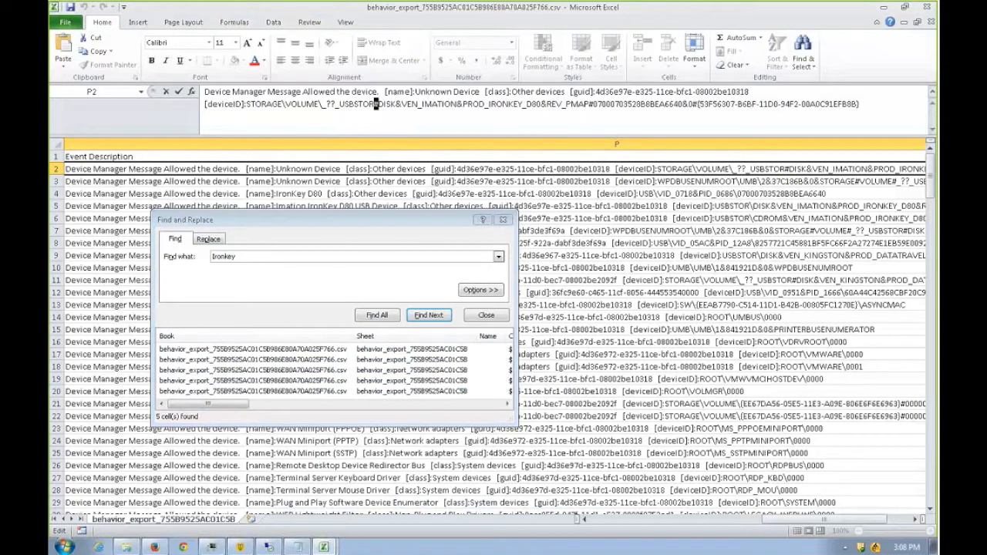
left_click(263, 348)
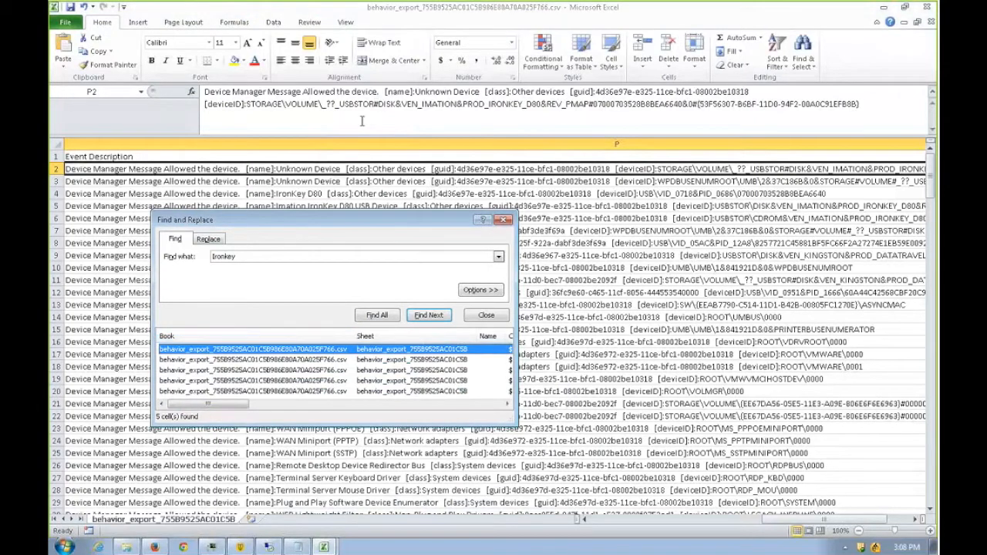
left_click(429, 315)
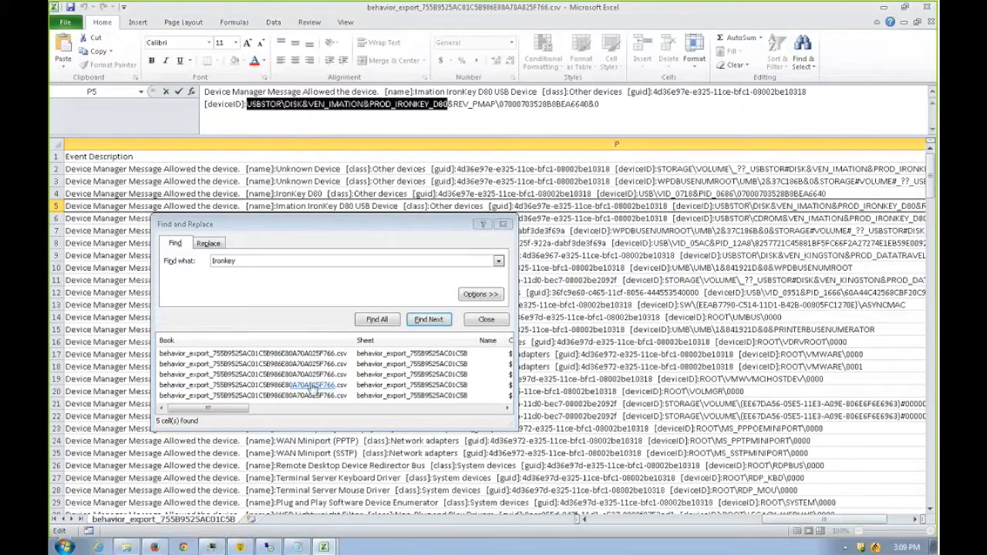
Copy the IronKey D80 CD-ROM USBSTOR device ID from its log entry into the Notepad note
left_click(429, 319)
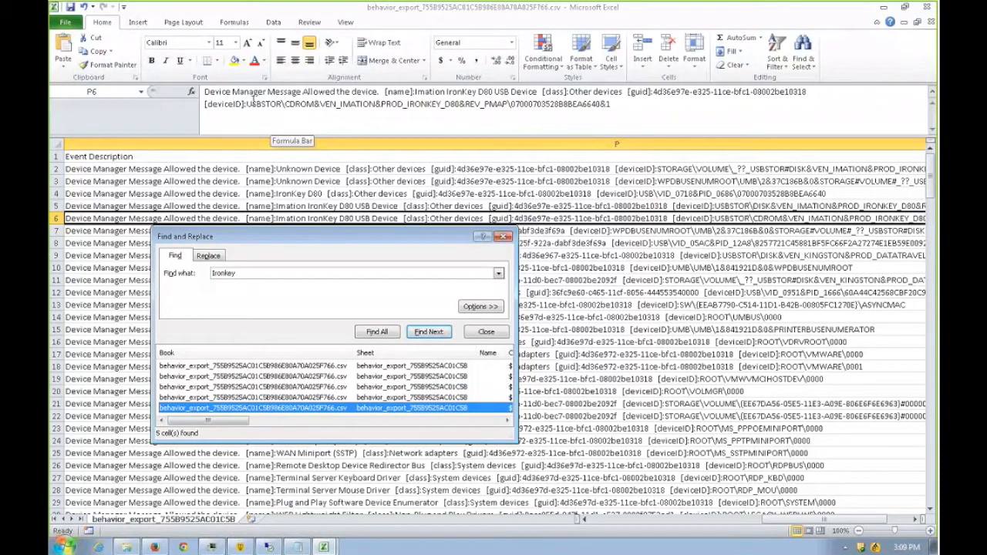
left_click(255, 104)
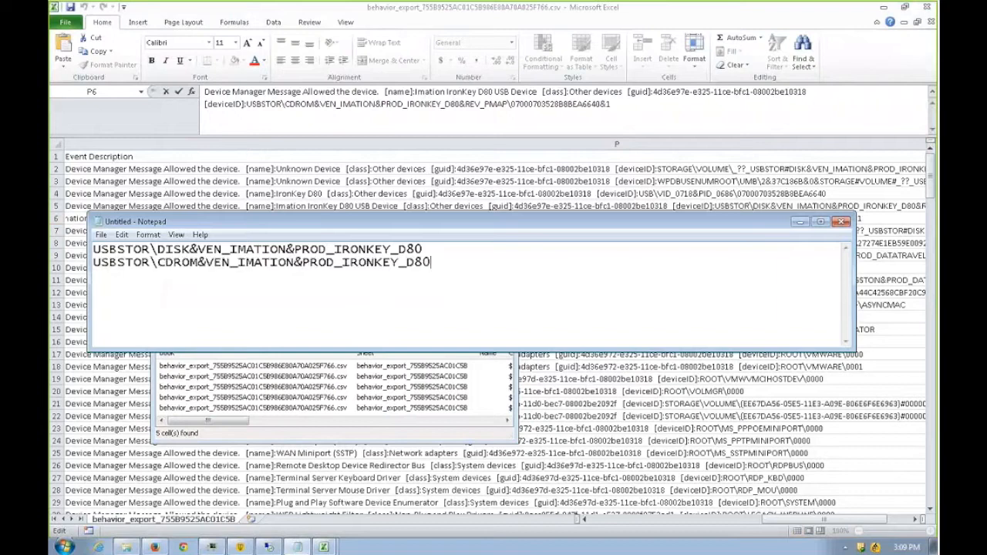
key("enter")
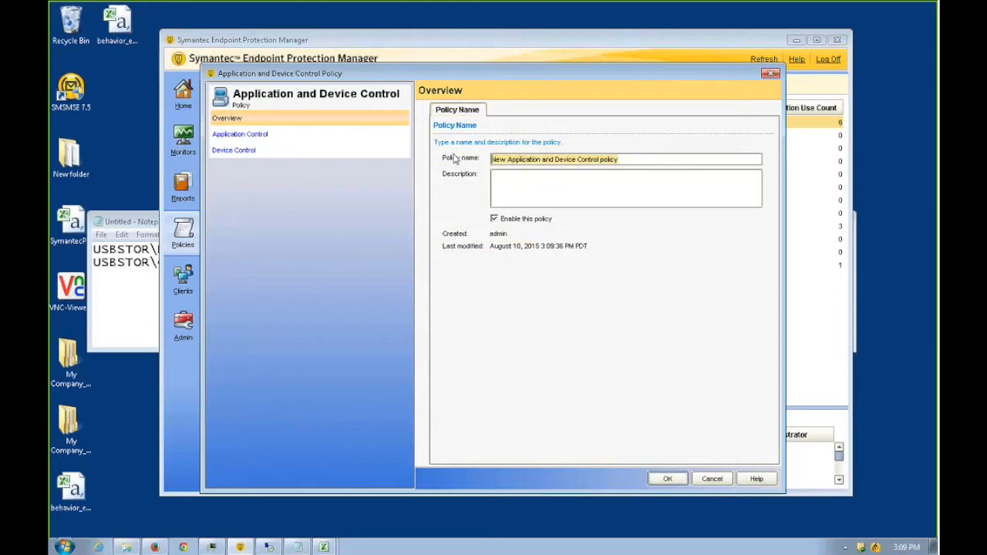
Name the policy 'Allow read-write encrypted, allow read-only all' and go to its Device Control settings
type("A")
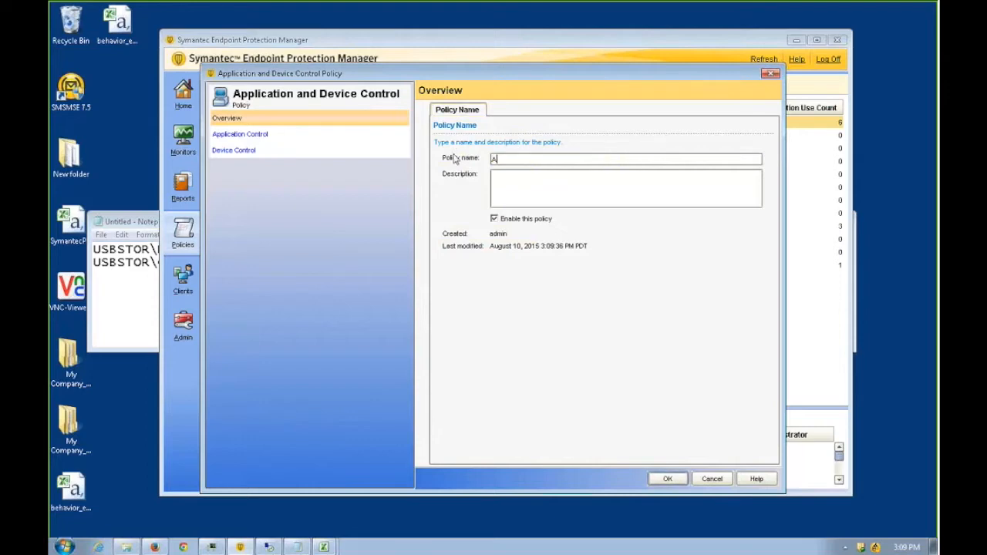
type("llow read-write encrypte")
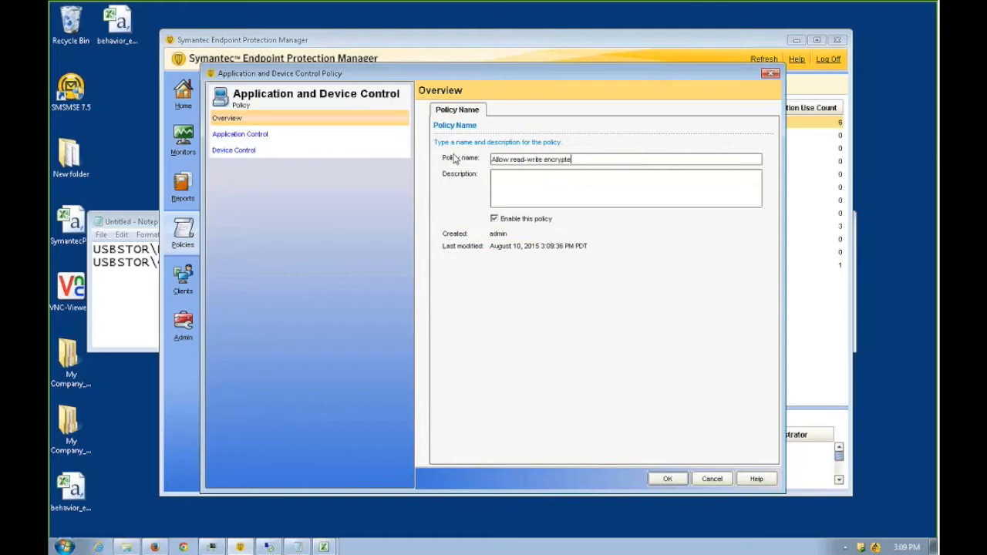
type(", block")
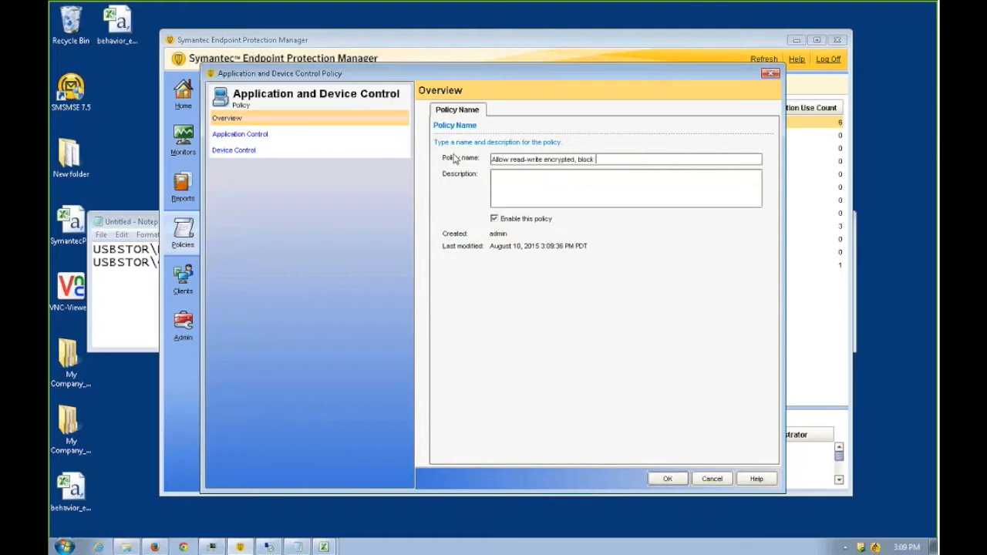
type("allow read-only")
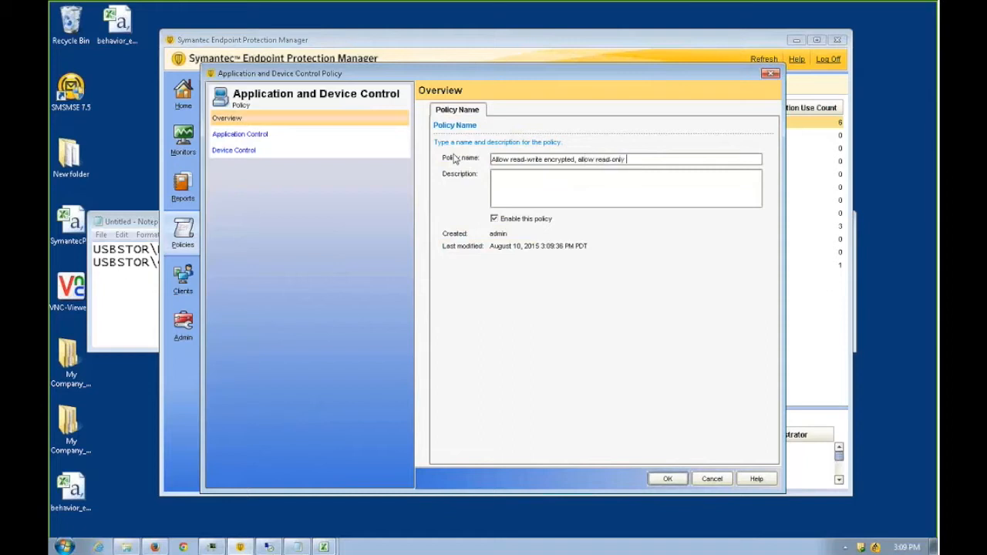
type("all")
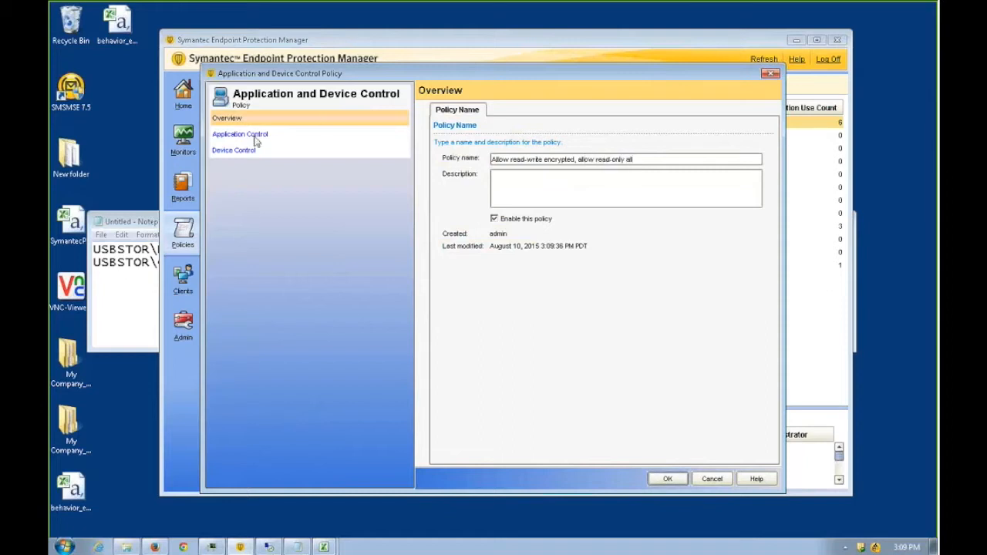
left_click(232, 149)
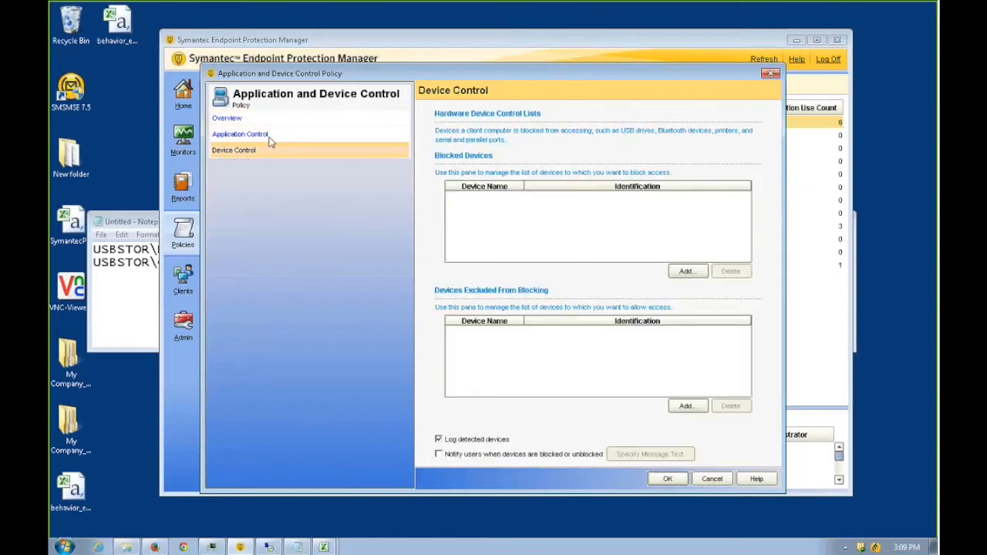
Enable the 'Make all removable drives read-only [AC3]' rule set and edit it
left_click(239, 134)
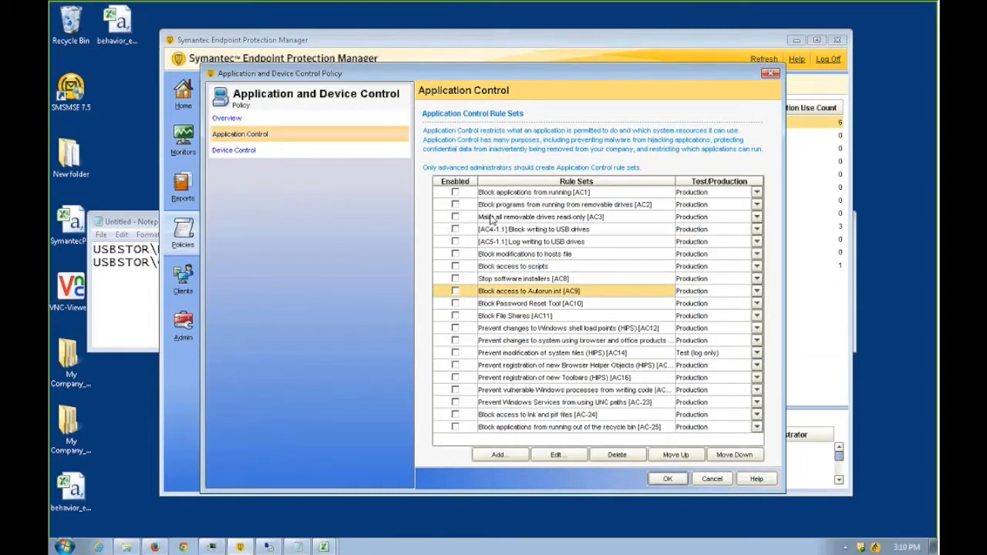
left_click(540, 216)
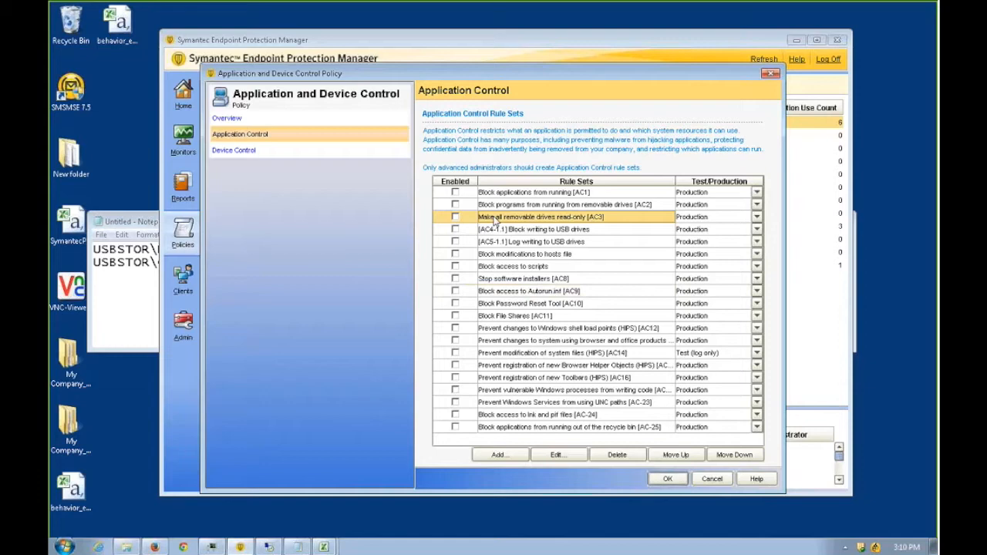
left_click(455, 216)
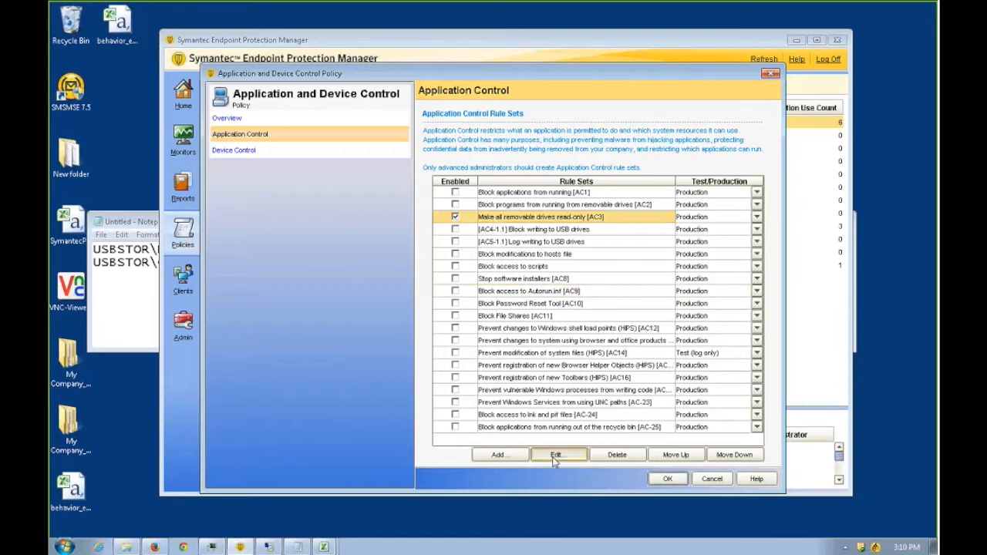
left_click(555, 453)
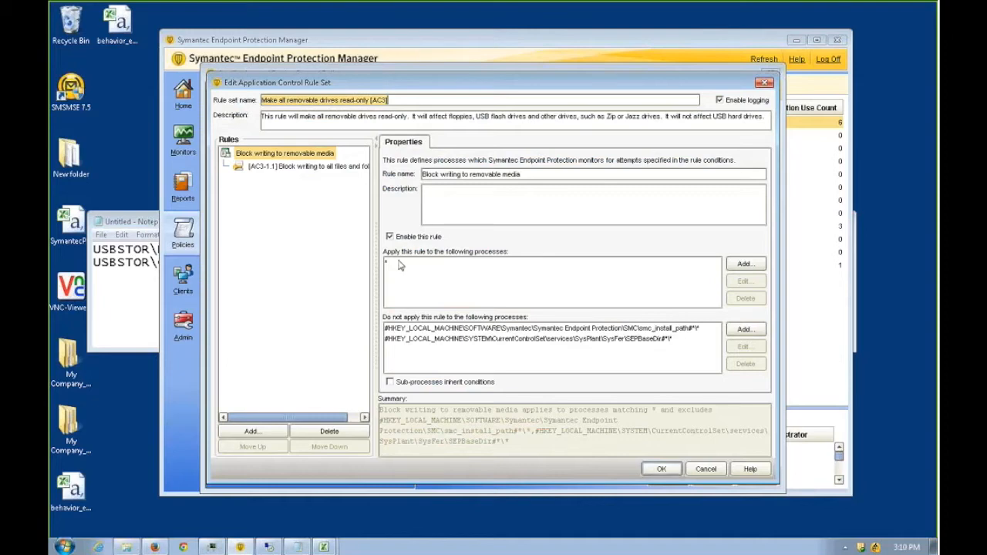
Review the [AC3-1.1] Block writing condition's '*' all-files entry without changing it
left_click(745, 262)
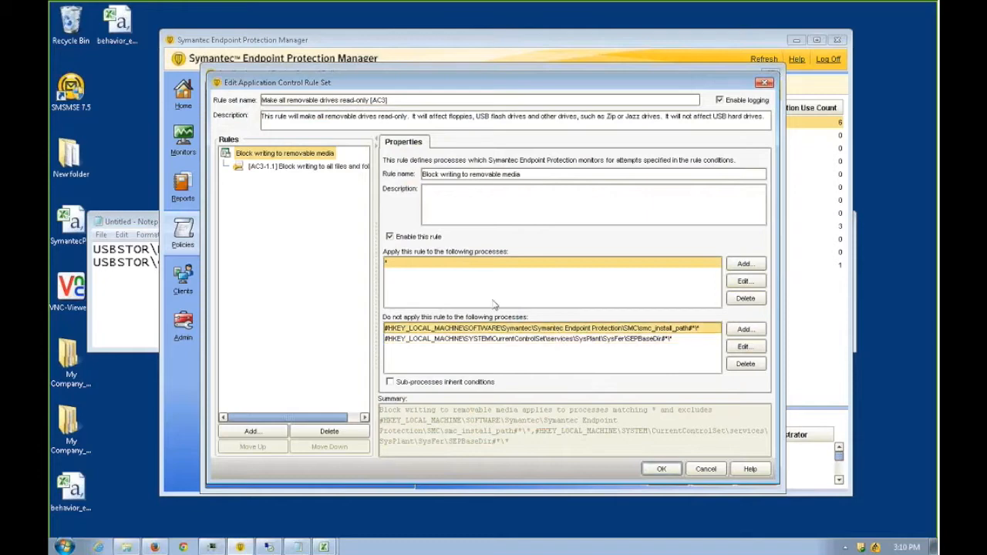
mouse_move(303, 173)
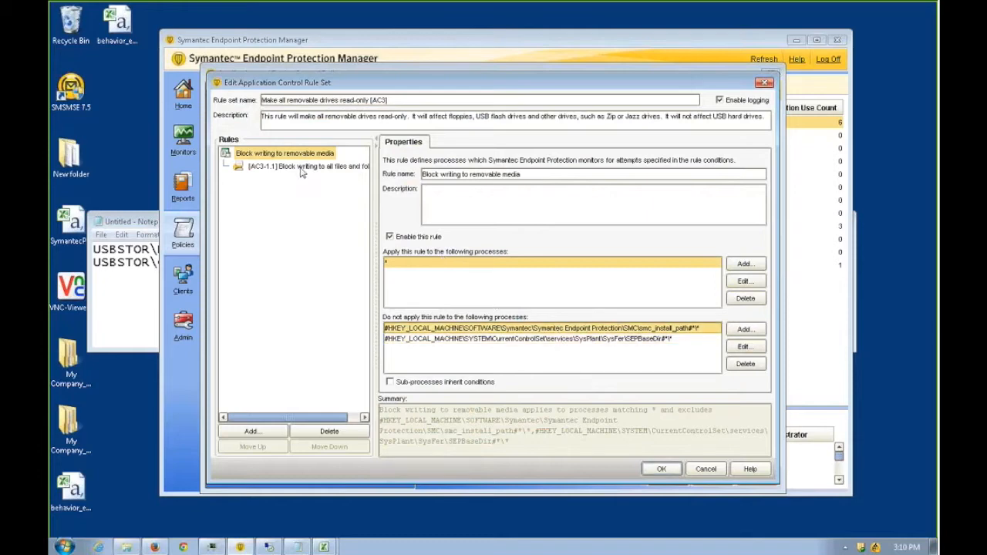
left_click(309, 166)
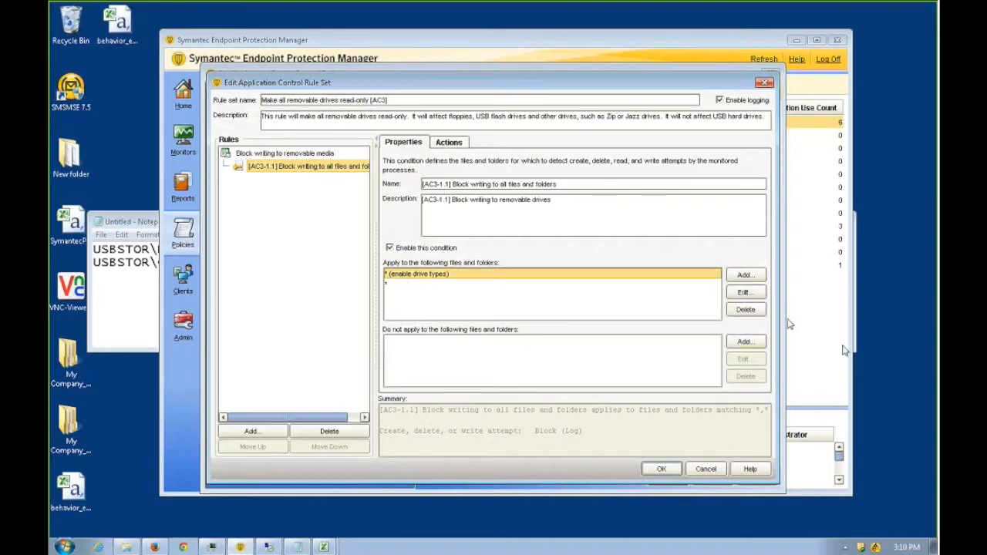
left_click(745, 291)
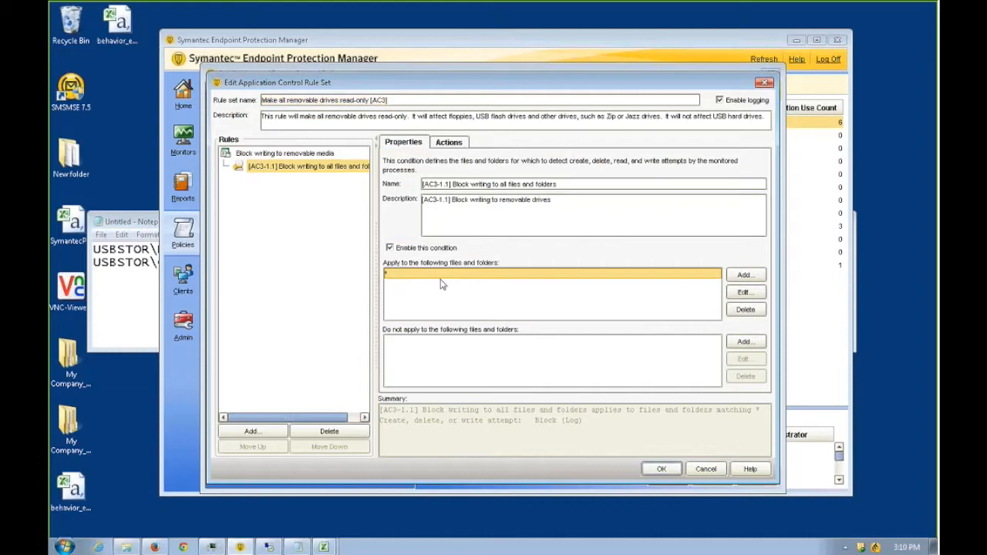
left_click(745, 274)
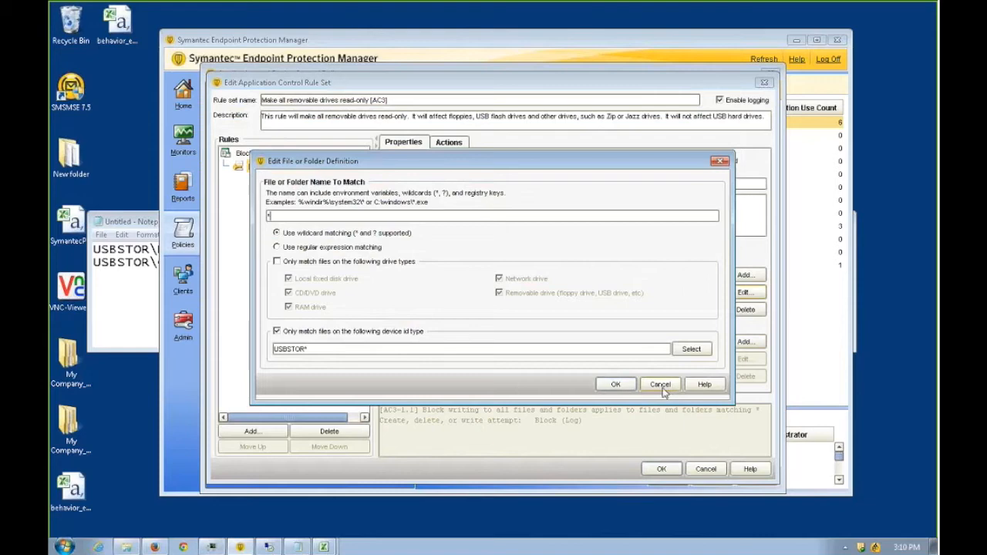
left_click(660, 384)
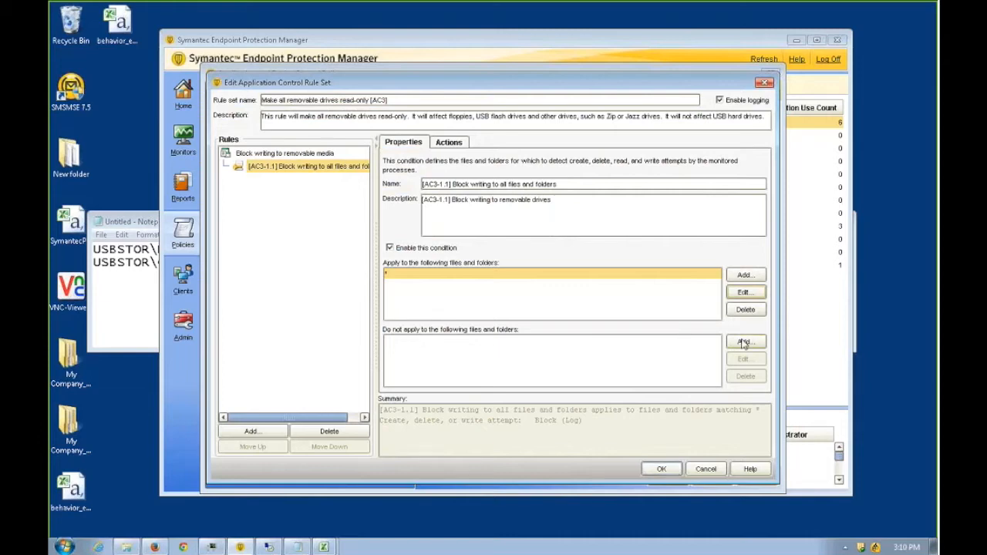
Add a device-ID exception for USBSTOR\DISK&VEN_IMATION&PROD_IRONKEY_D80*
left_click(743, 343)
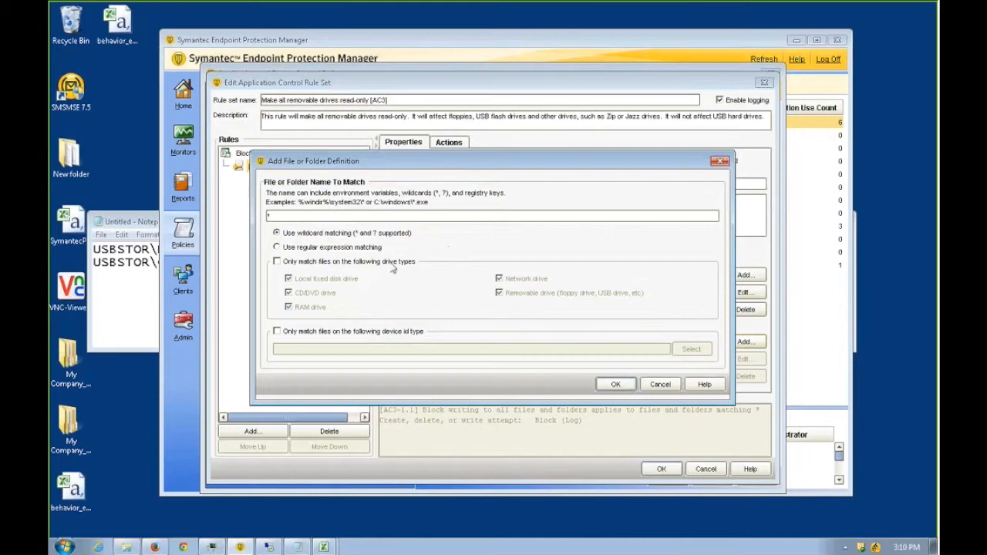
left_click(278, 330)
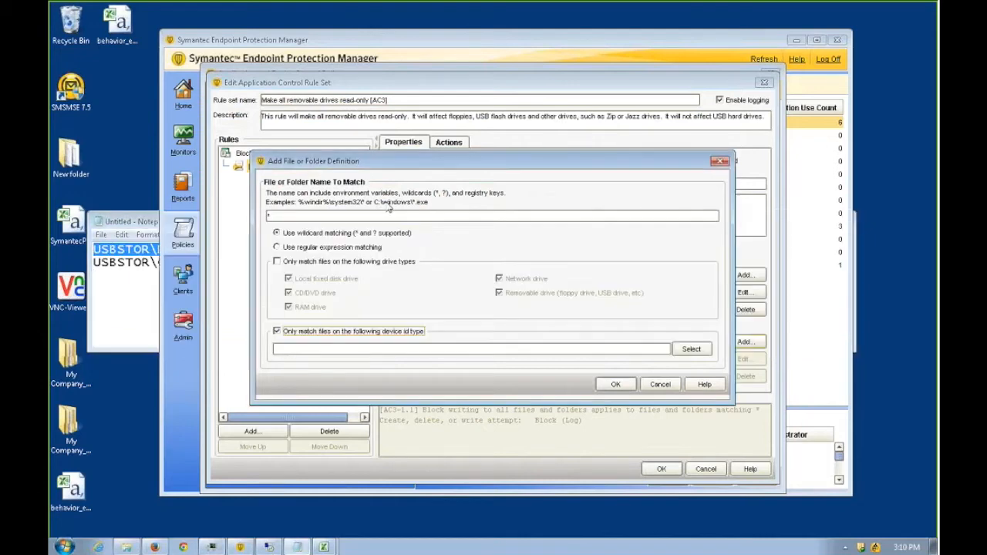
type("USBSTOR\\DISK&VEN_IMATION&PROD_IRONKEY_D80")
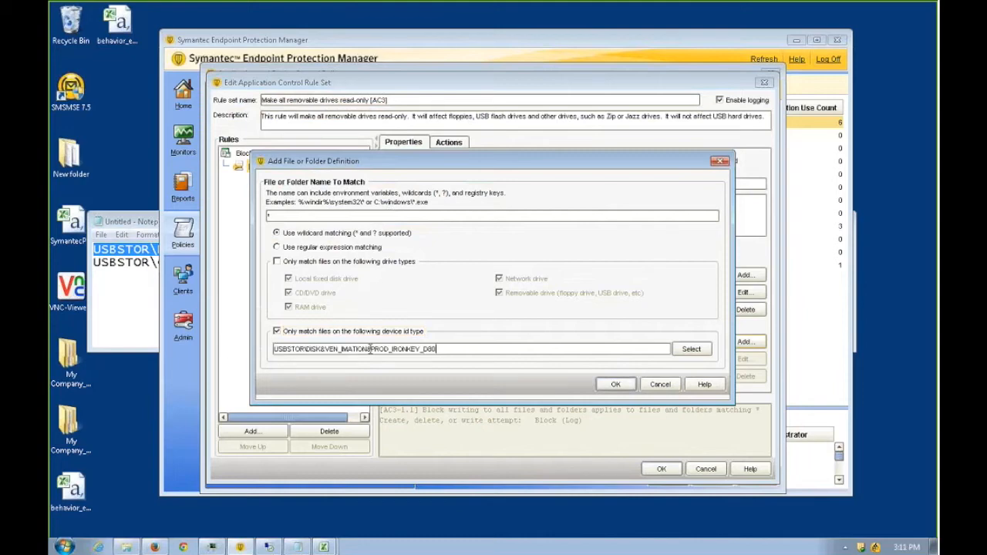
type("*")
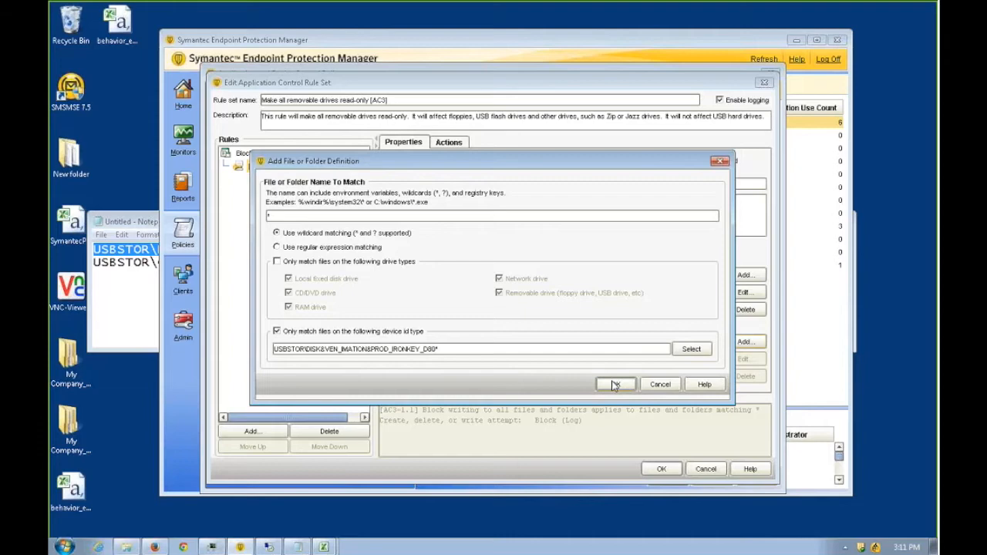
left_click(614, 384)
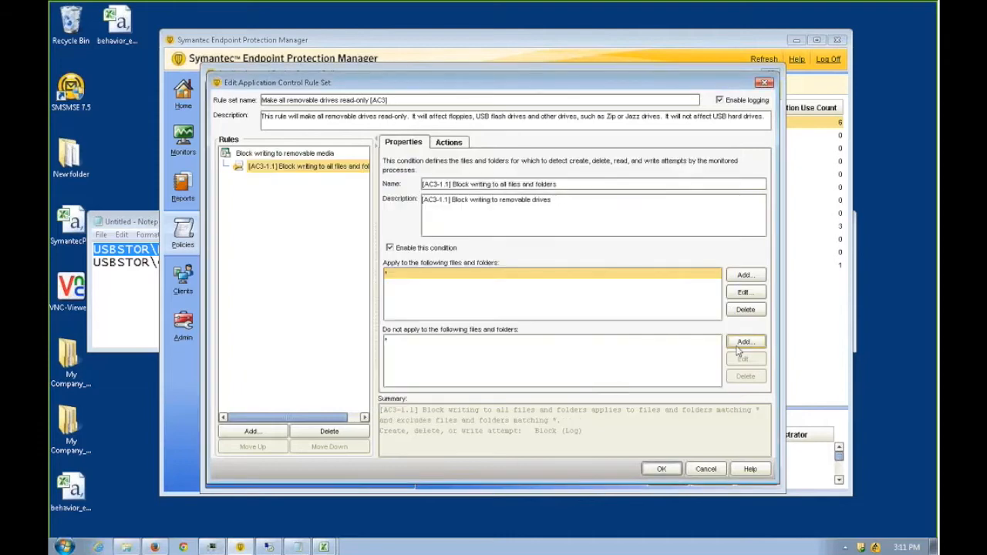
Add a second device-ID exception for USBSTOR\CDROM&VEN_IMATION&PROD_IRONKEY_D80*
left_click(746, 342)
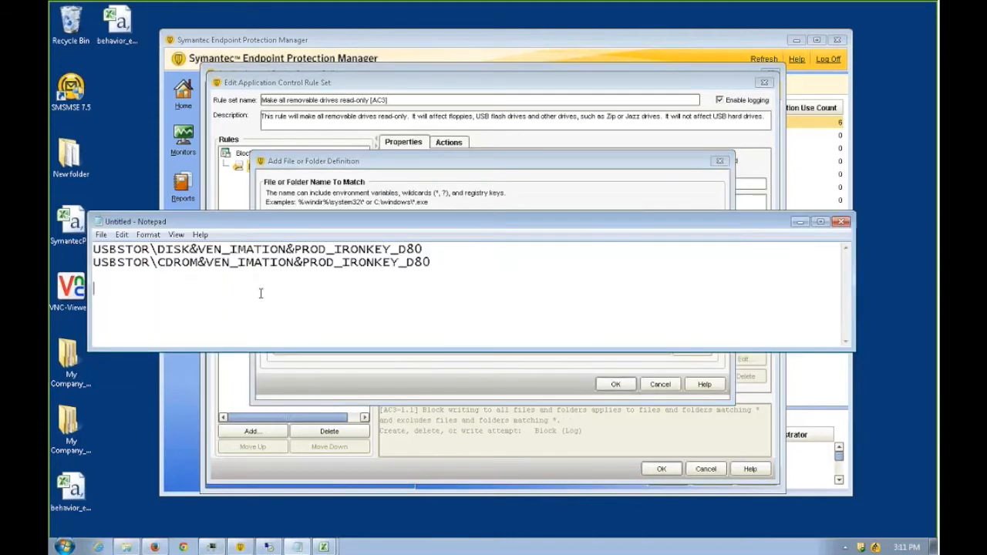
triple_click(261, 262)
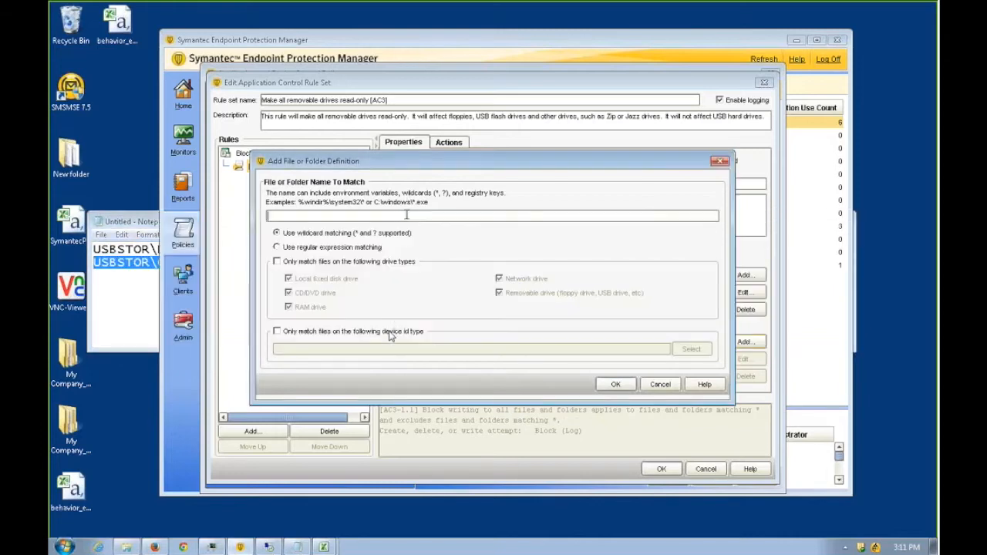
left_click(278, 330)
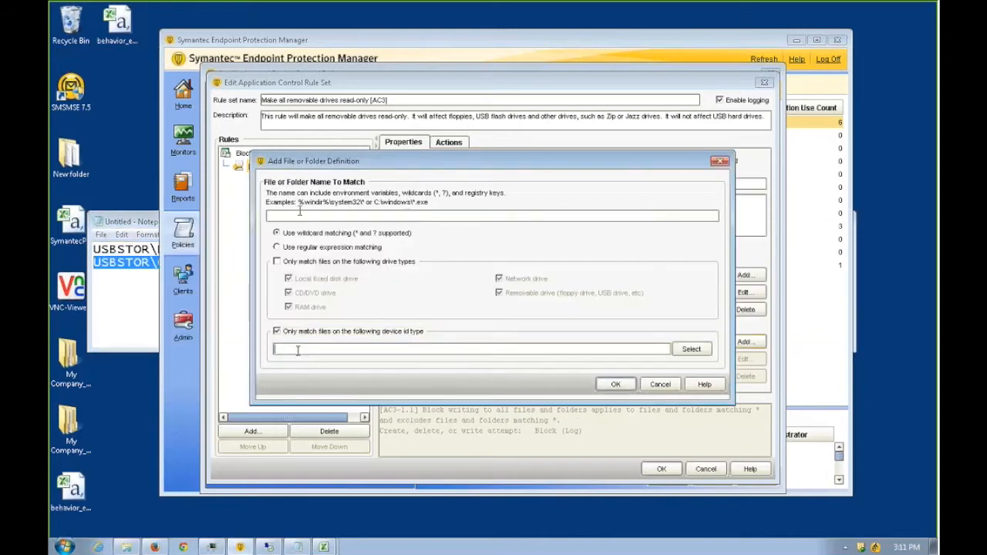
type("USBSTOR\\CDROM&VEN_IMATION&PROD_IRONKEY_D80*")
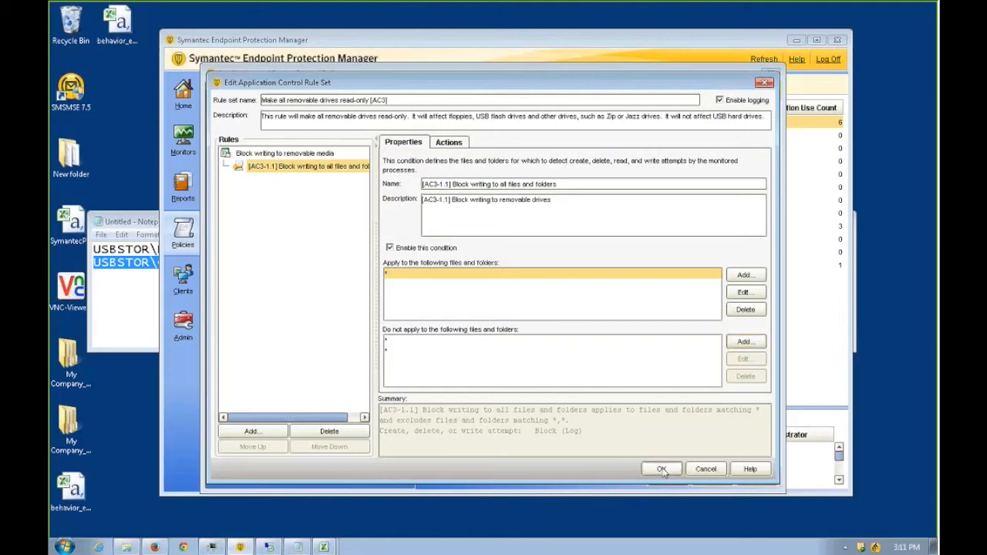
Save the rule set and policy, then go to the Clients view
left_click(660, 469)
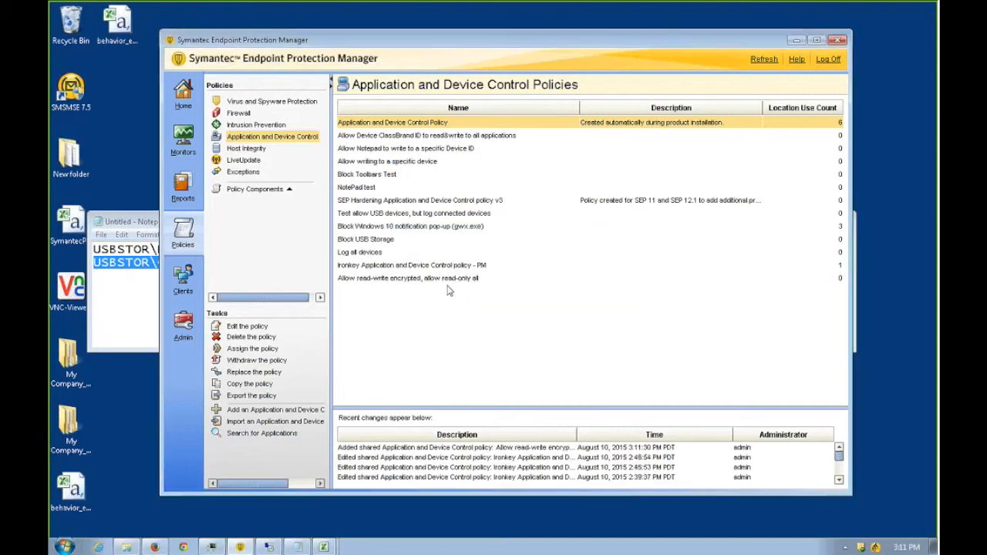
left_click(182, 278)
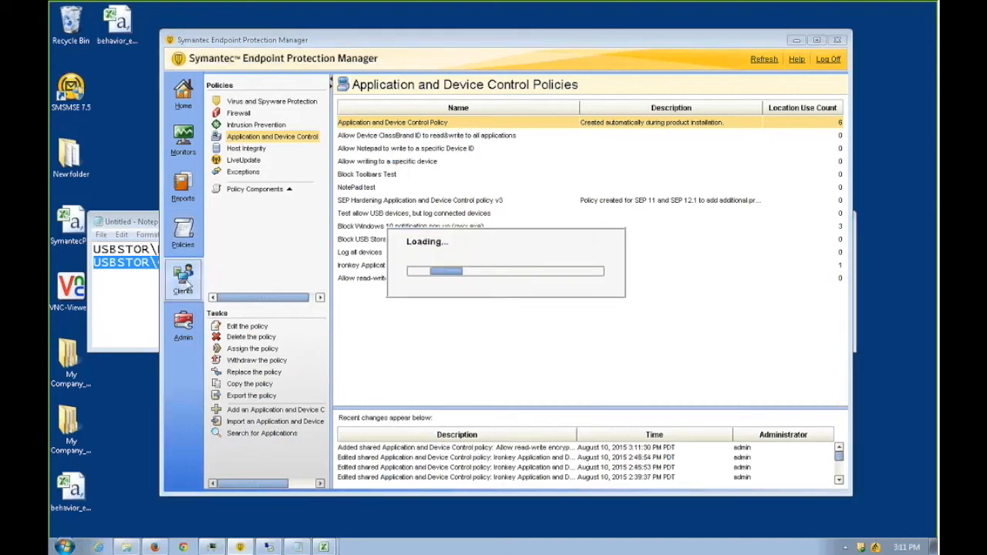
left_click(182, 281)
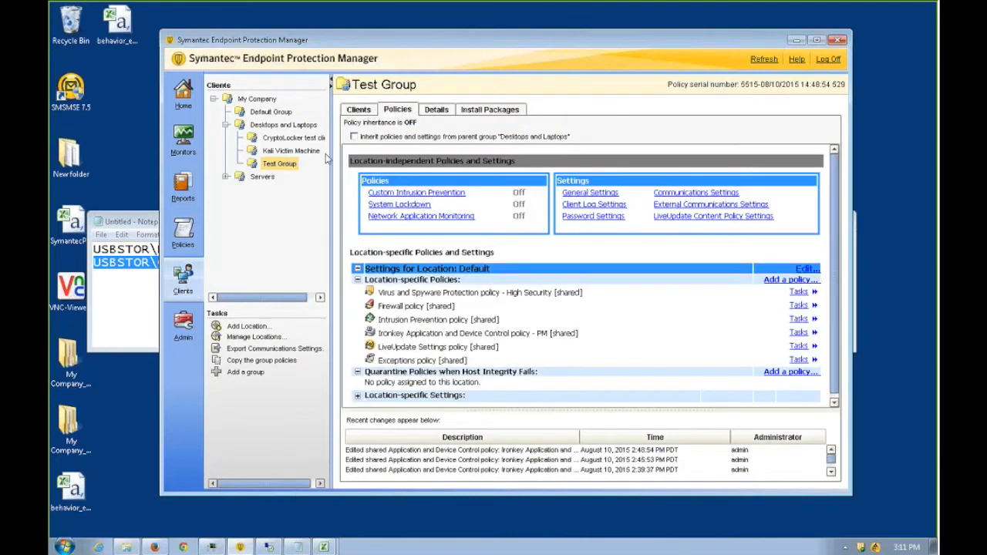
mouse_move(796, 331)
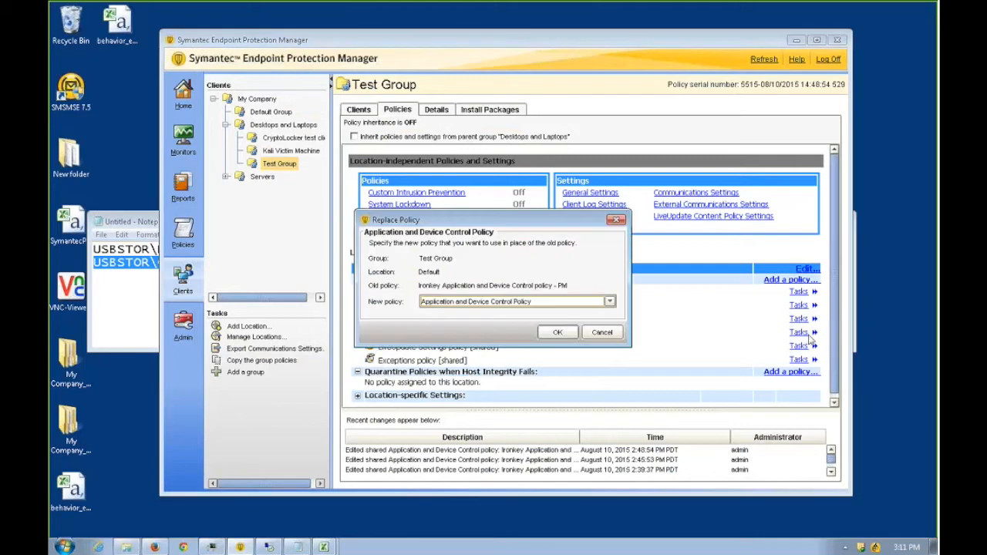
left_click(608, 301)
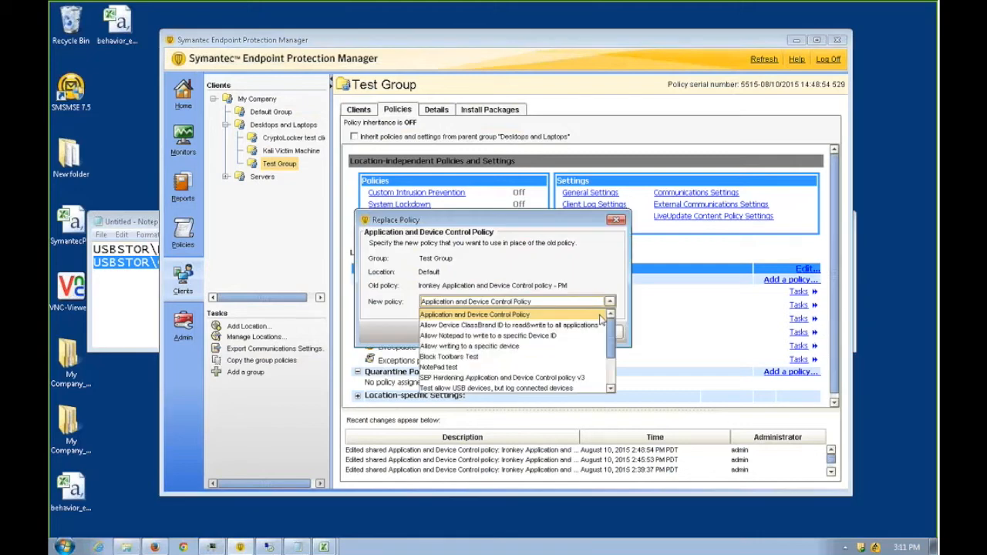
mouse_move(509, 324)
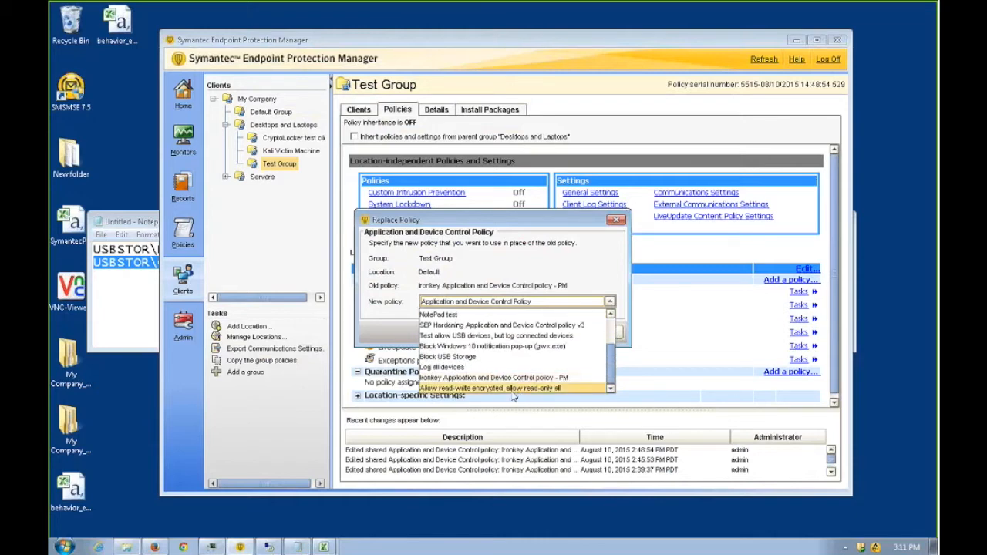
left_click(512, 388)
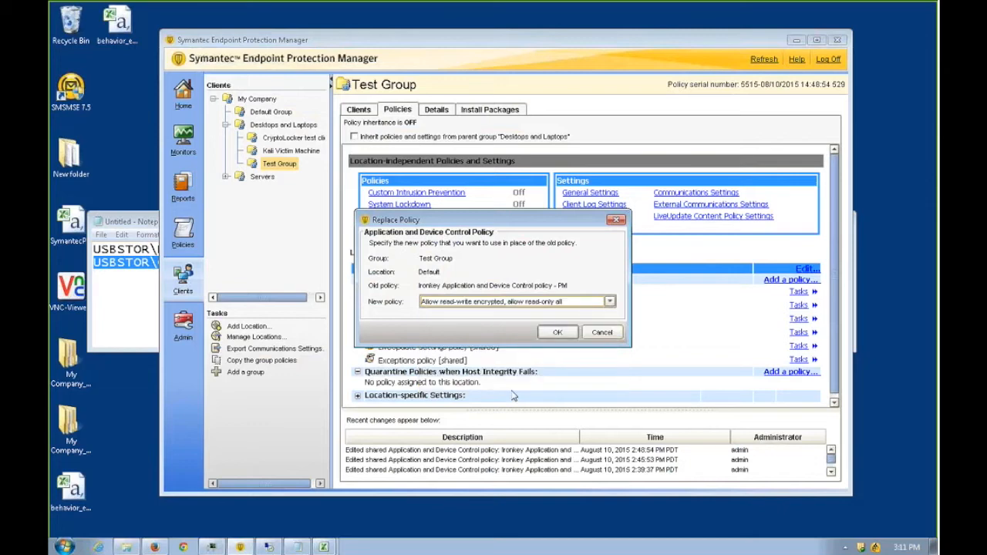
left_click(557, 332)
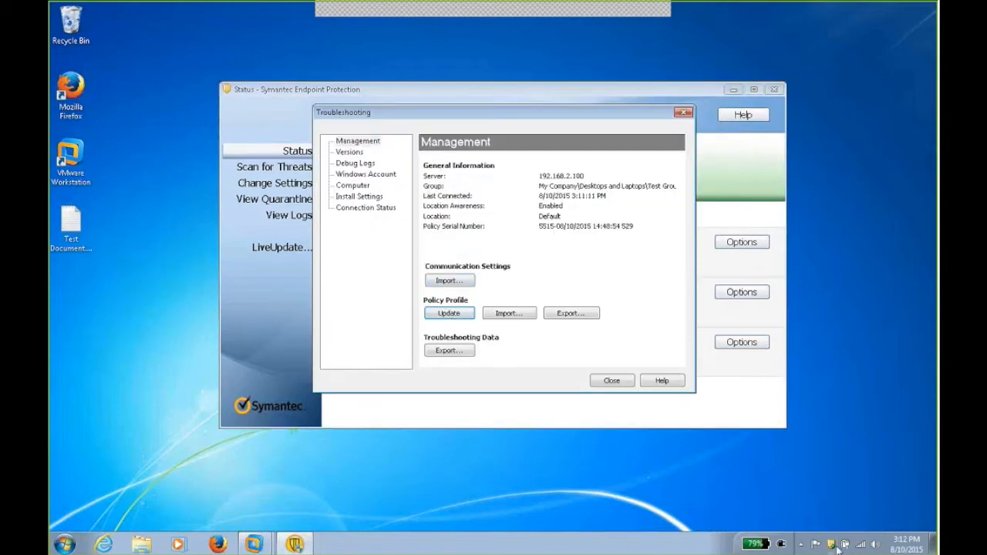
Run Policy Profile Update, acknowledge the notification and return to the Status page
left_click(449, 312)
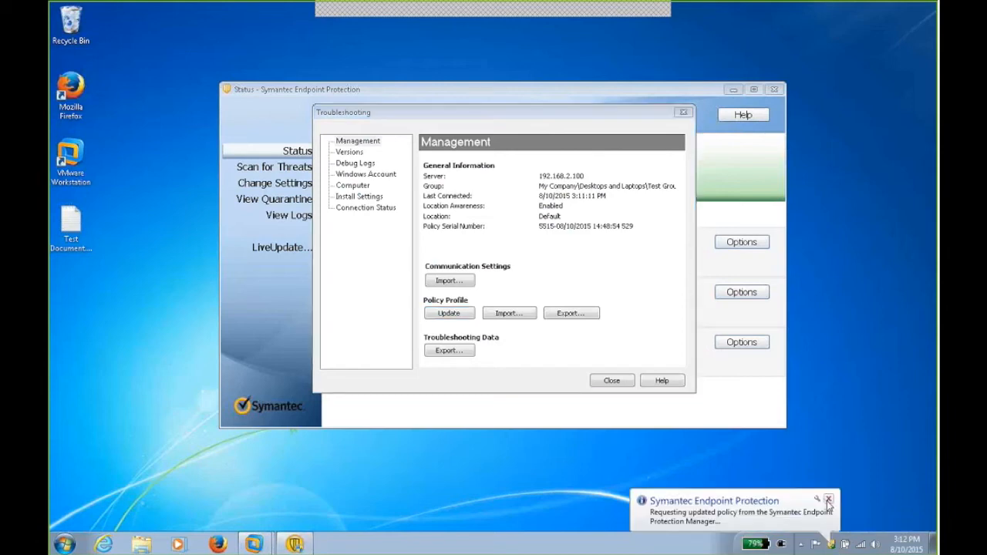
left_click(828, 500)
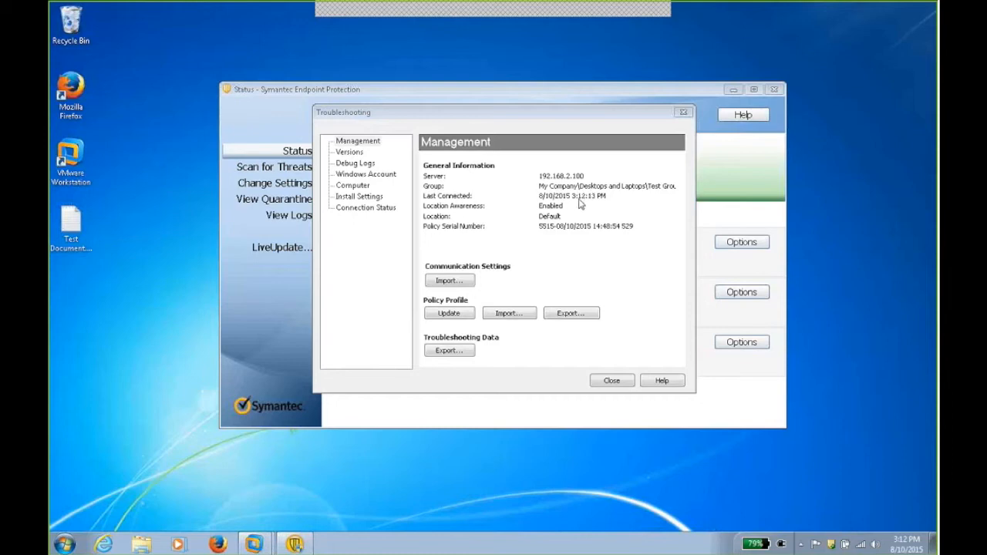
left_click(611, 380)
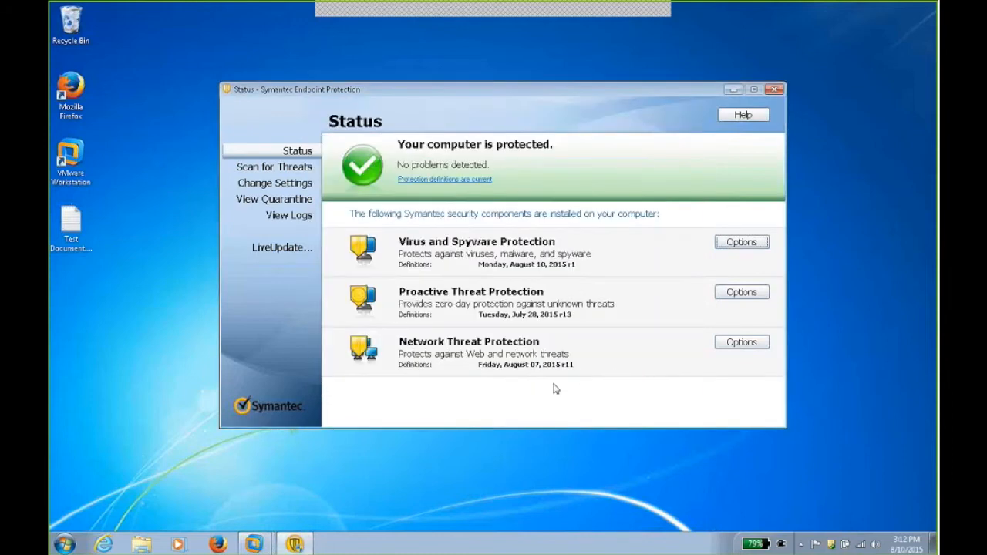
mouse_move(556, 389)
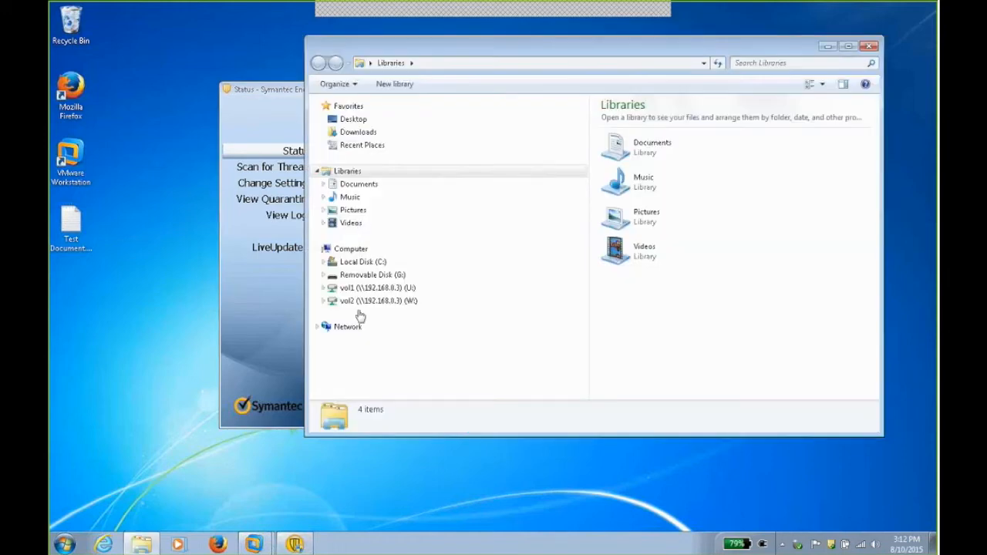
Attempt to paste onto Removable Disk (G:) and skip the Access Denied error
left_click(374, 275)
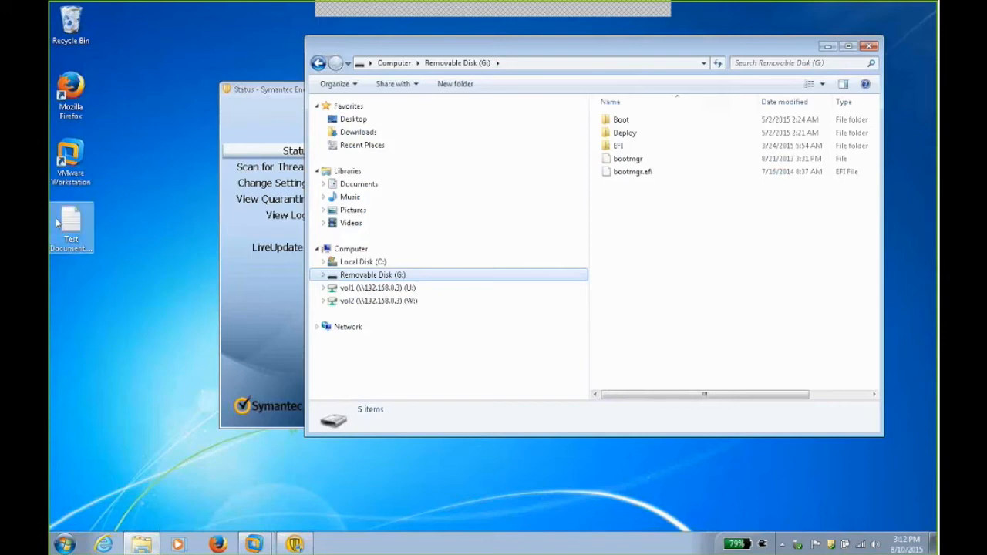
right_click(71, 228)
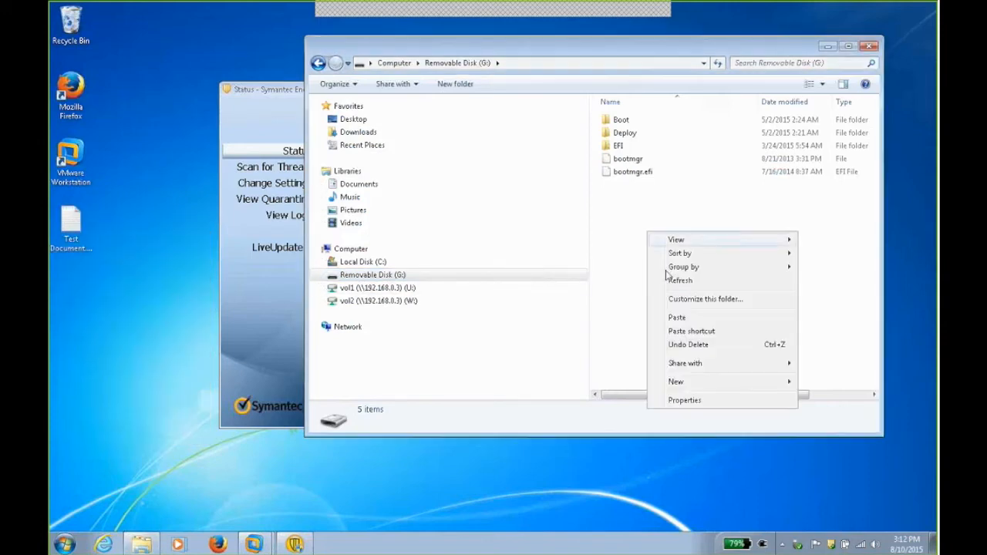
left_click(676, 317)
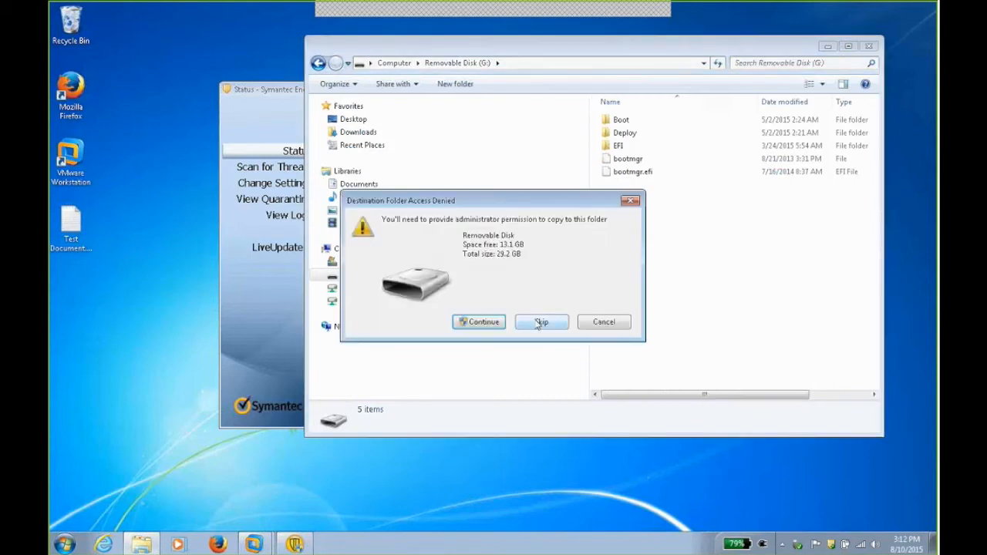
left_click(540, 322)
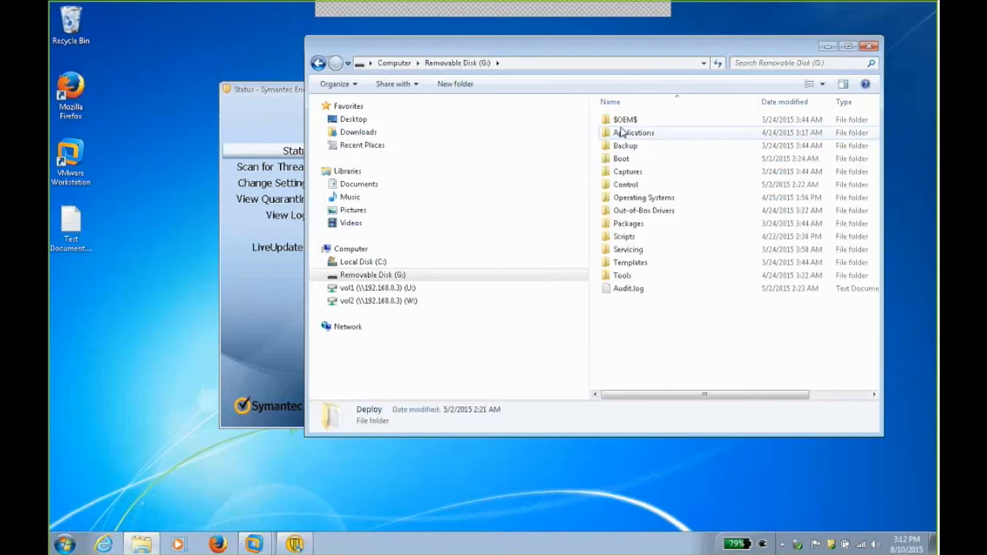
Copy Audit.log from the Deploy folder to the desktop
right_click(629, 288)
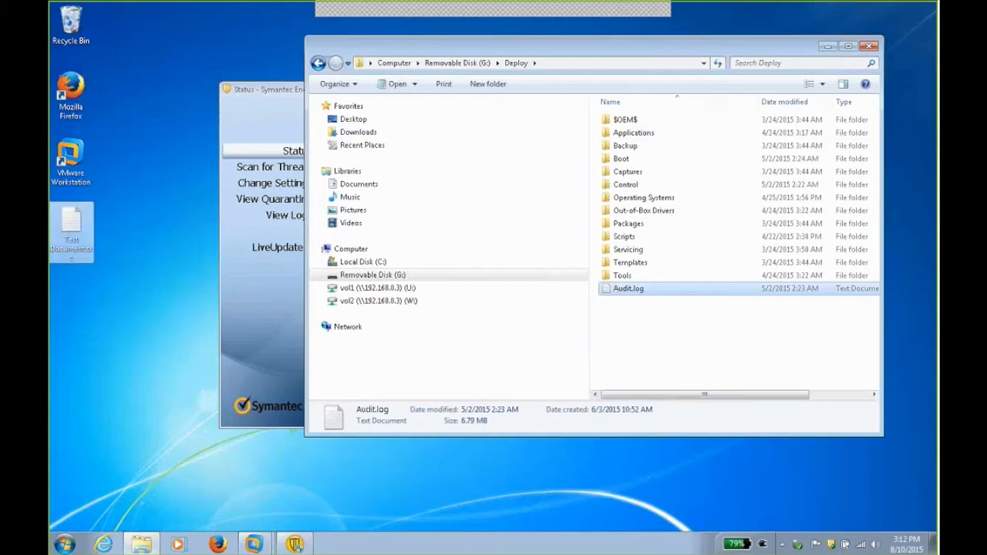
left_click_drag(628, 288, 118, 355)
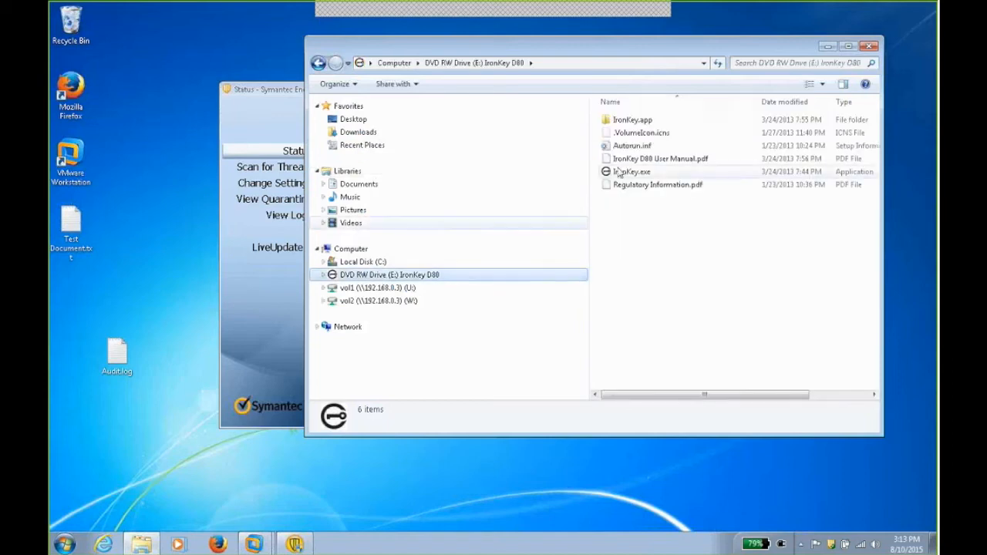
Launch IronKey.exe from the D80 drive and dismiss the privileged-user warning
left_click(633, 171)
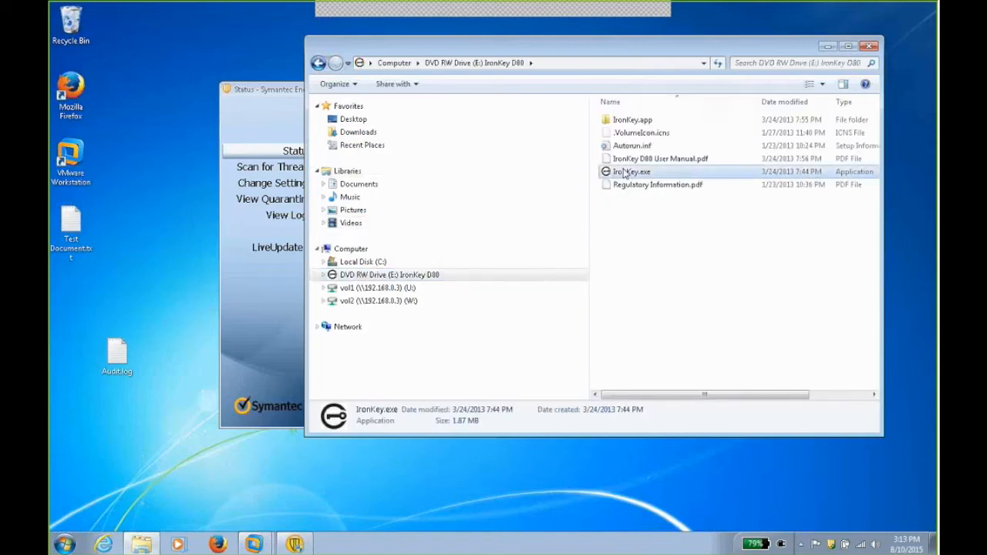
double_click(631, 172)
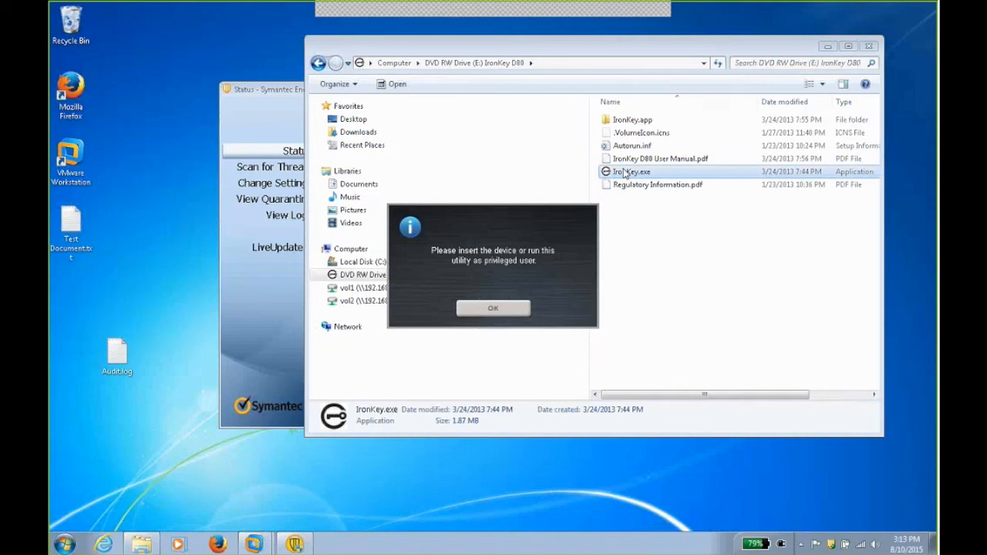
left_click(494, 308)
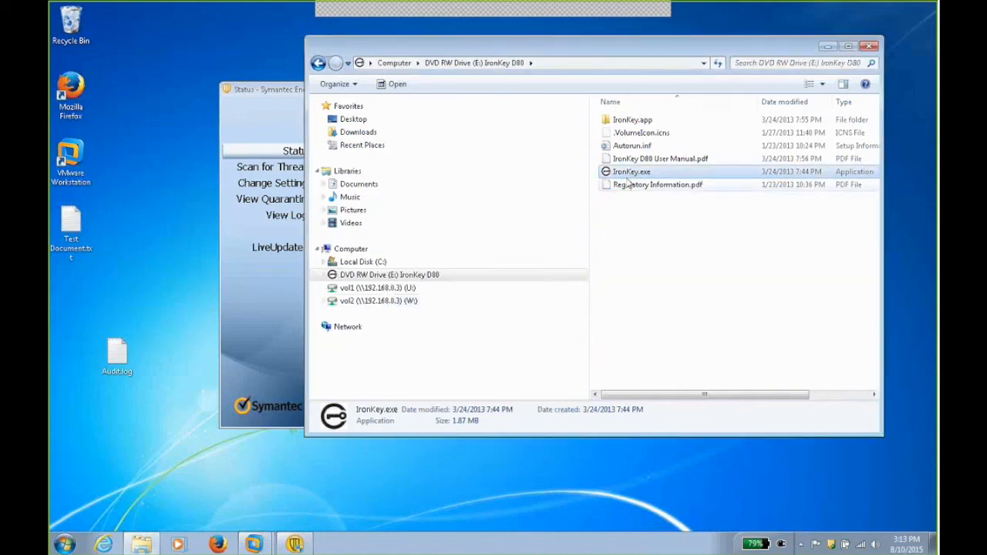
right_click(630, 171)
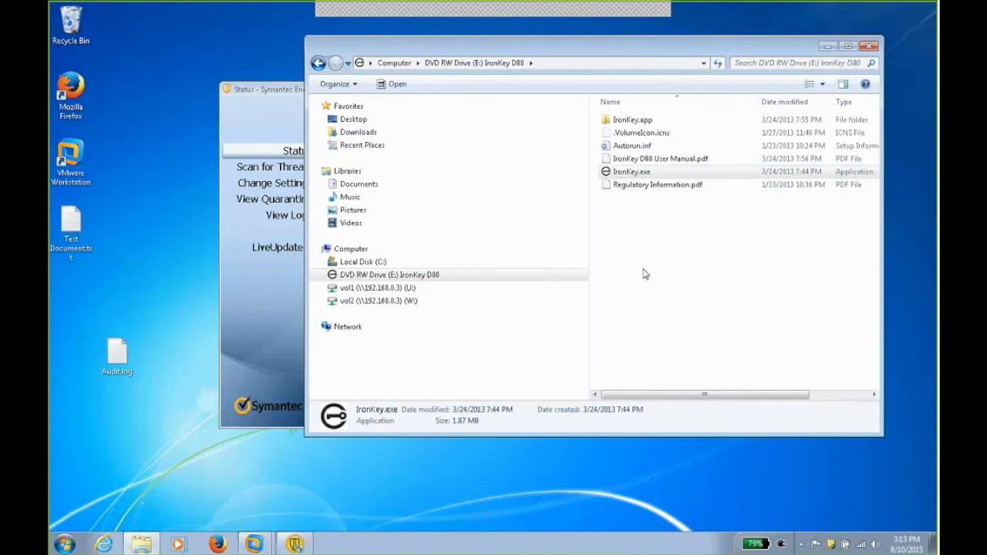
Relaunch IronKey.exe, enter the password and unlock the drive
double_click(630, 171)
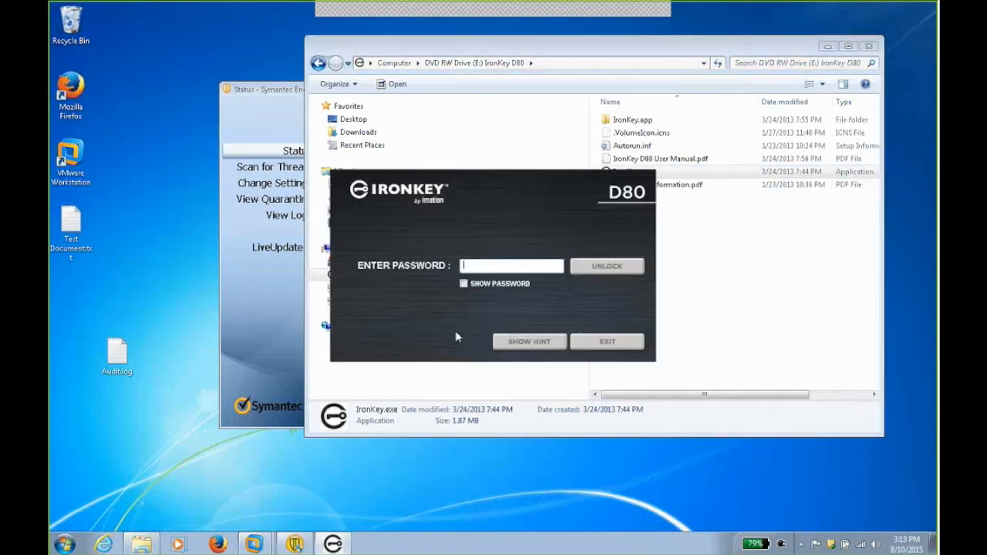
type("•")
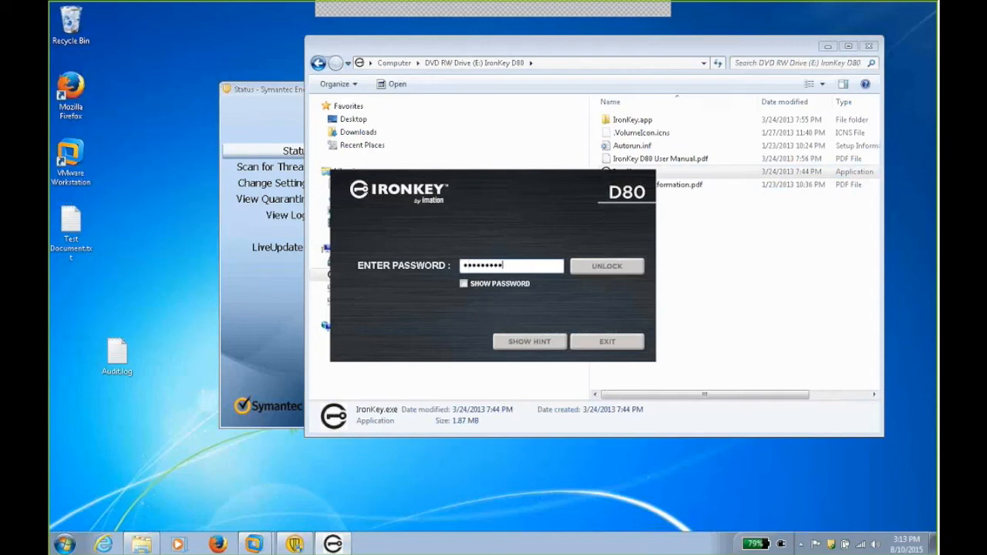
left_click(607, 265)
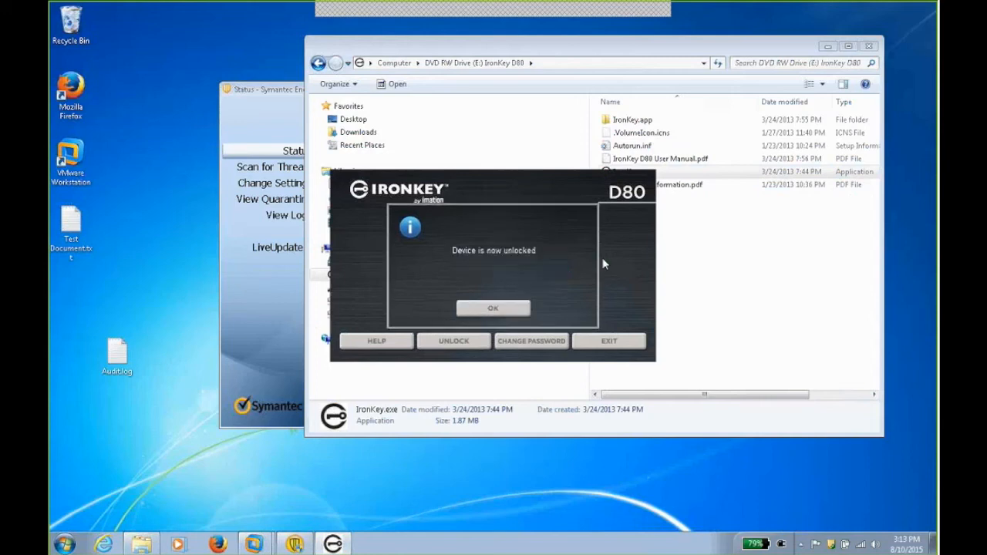
left_click(493, 309)
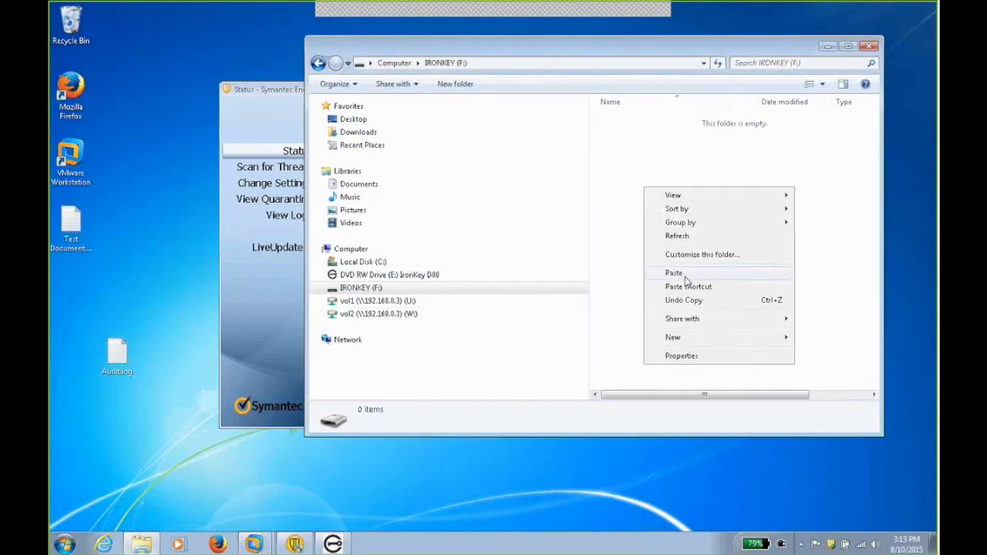
Paste Text Document.txt onto IRONKEY (F:) and another copy onto the desktop
left_click(673, 271)
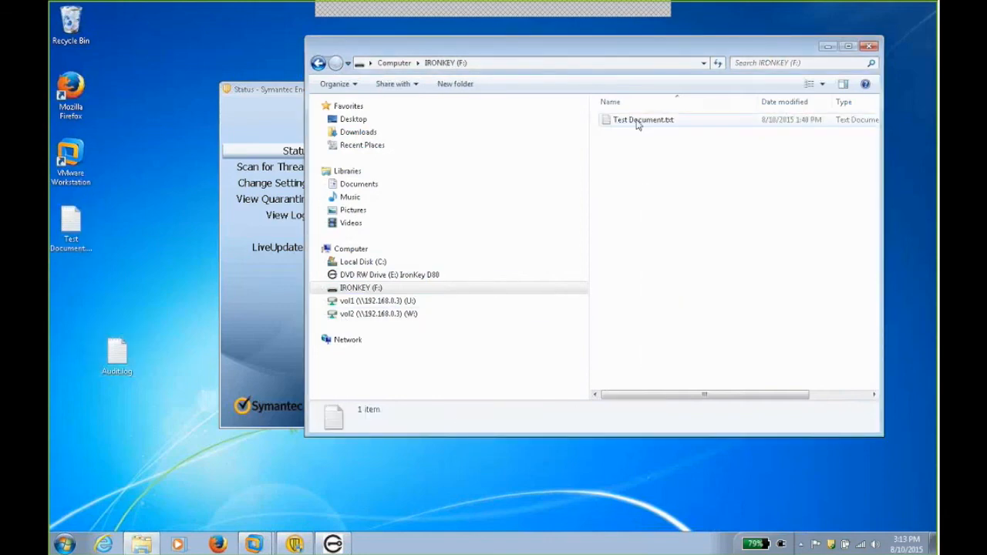
right_click(642, 121)
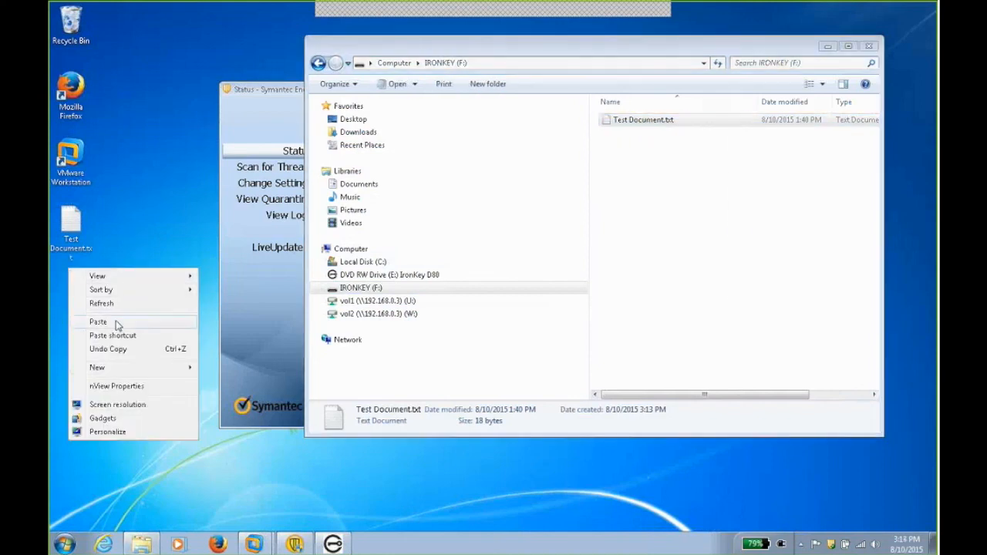
left_click(99, 323)
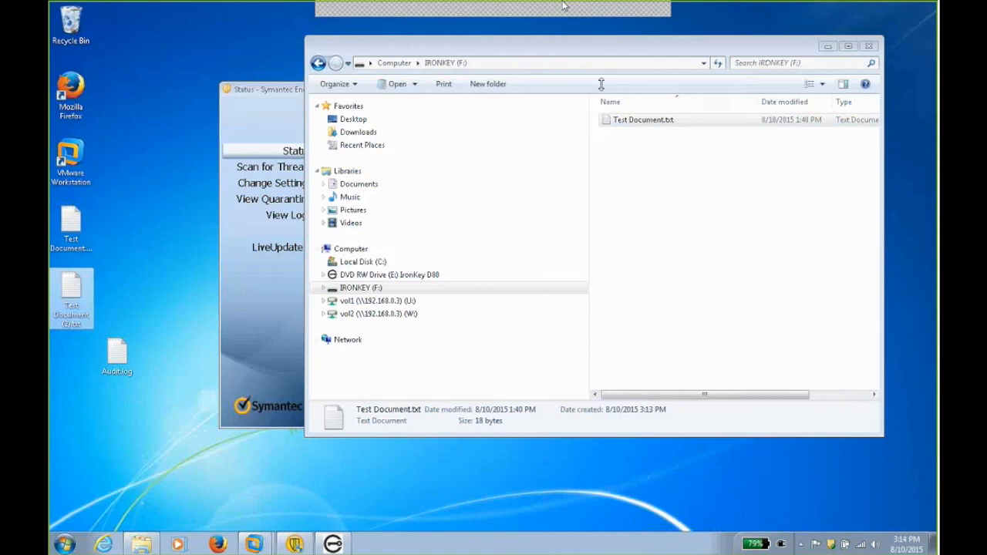
mouse_move(617, 17)
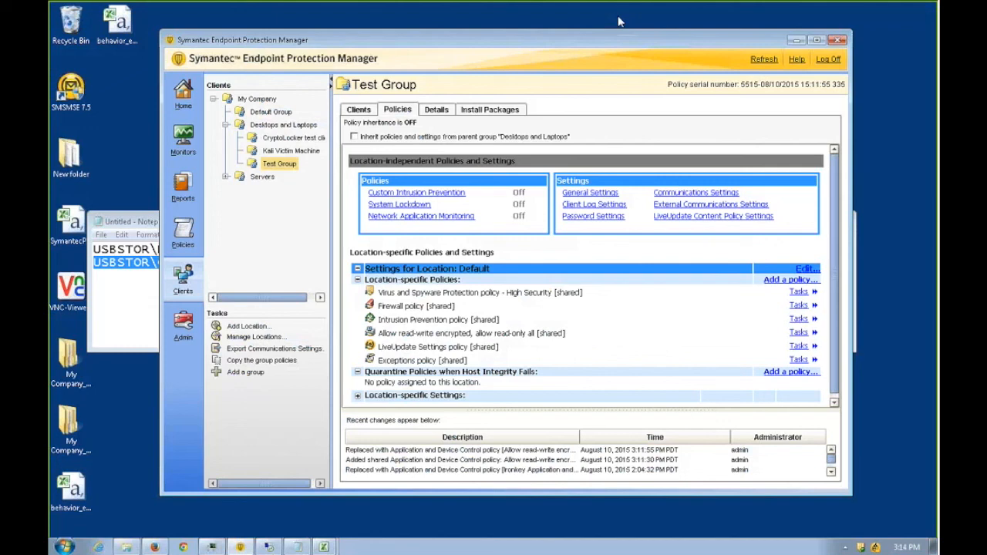
mouse_move(574, 17)
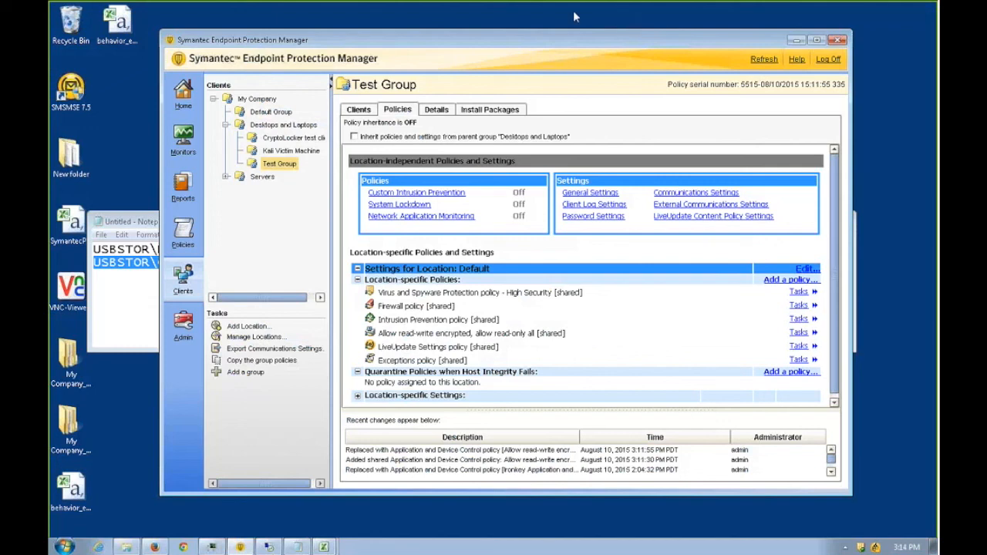